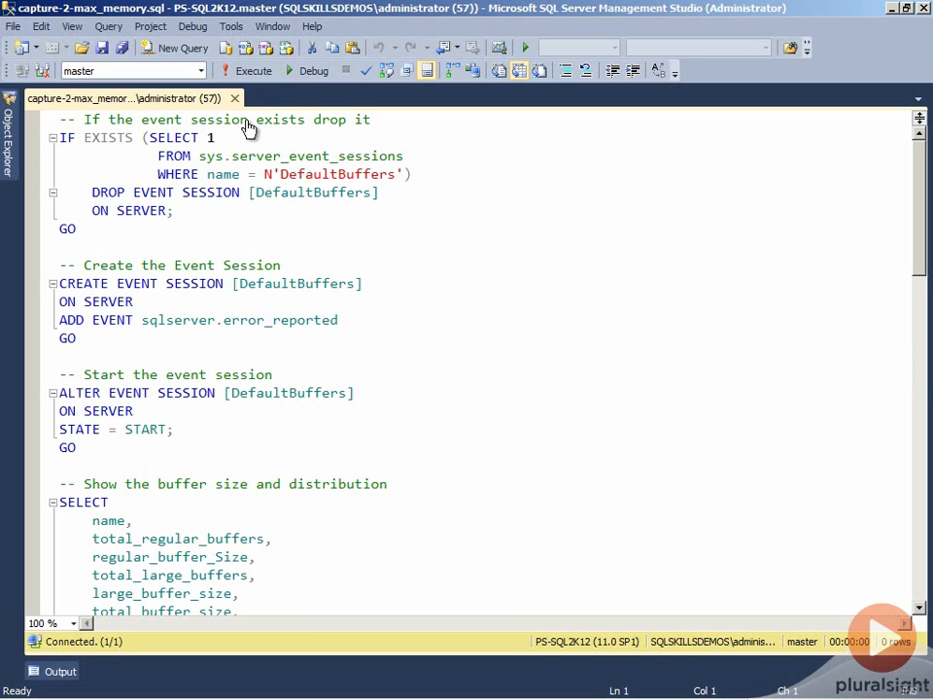
mouse_move(202, 240)
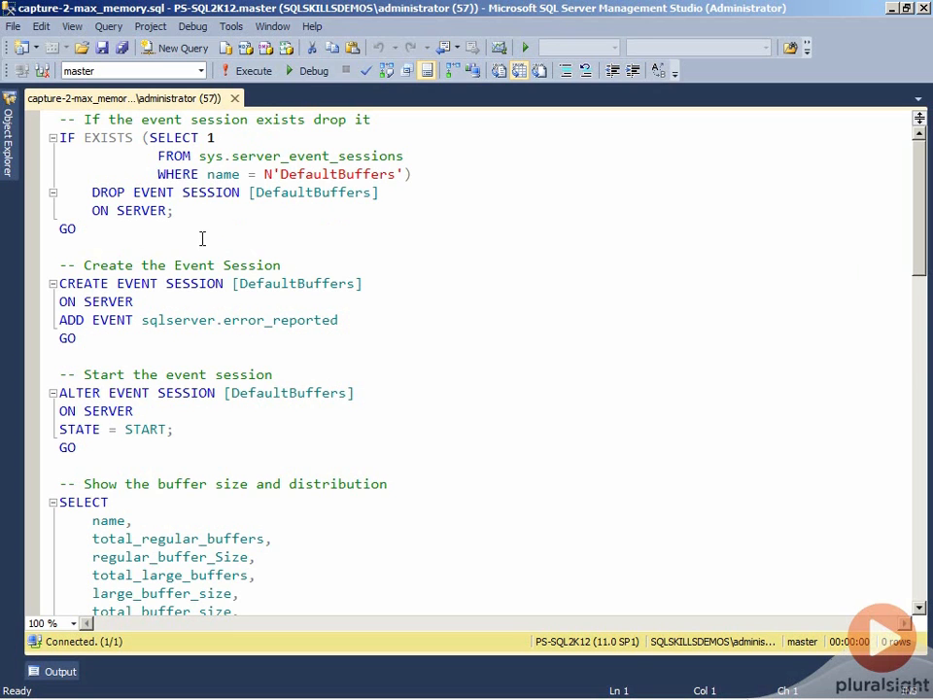
mouse_move(235, 304)
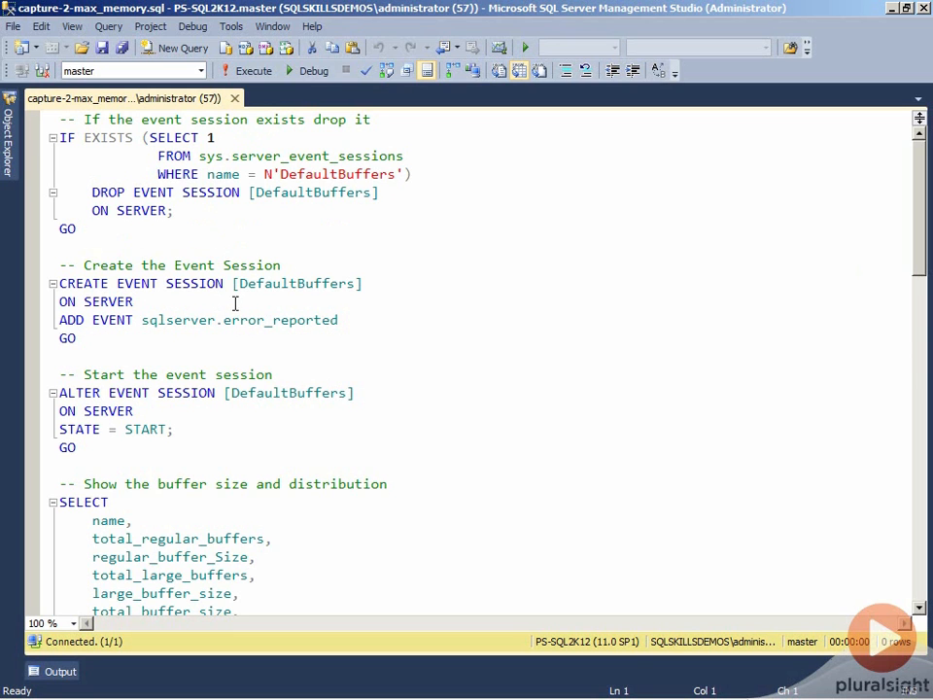
mouse_move(344, 291)
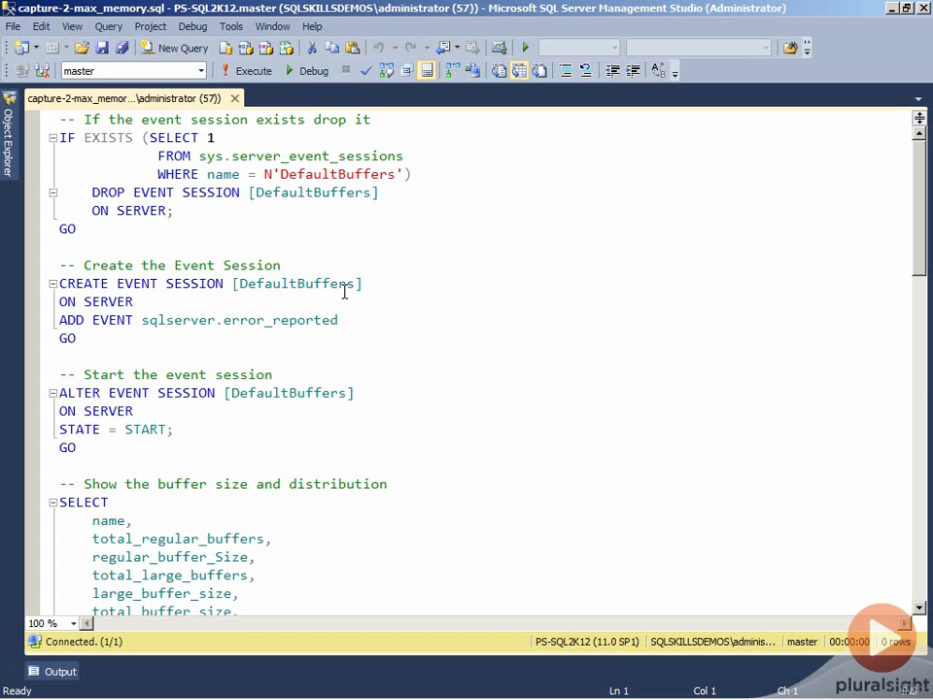
mouse_move(388, 349)
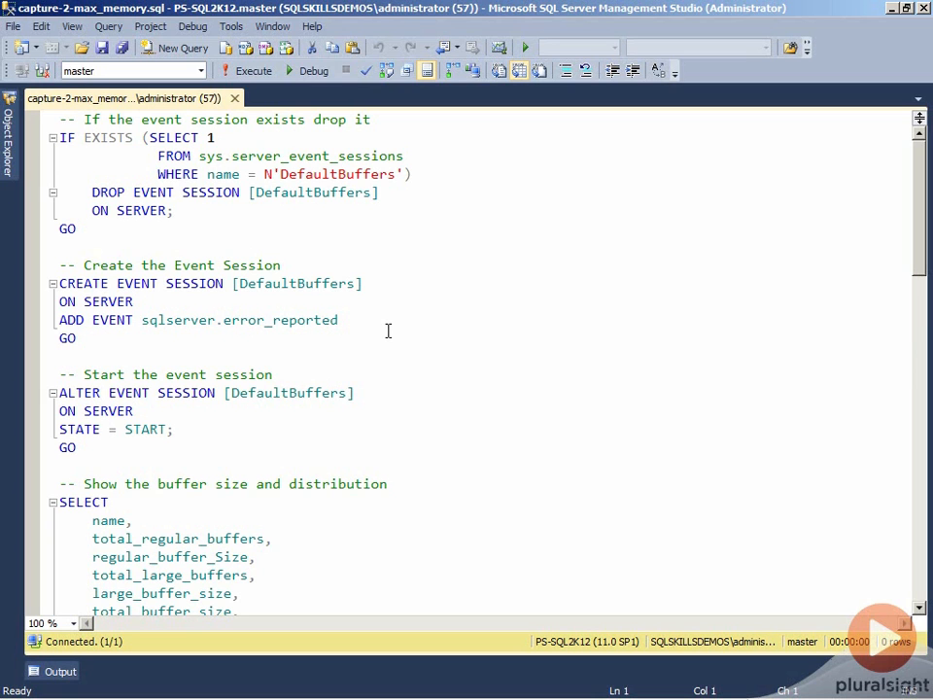
mouse_move(175, 445)
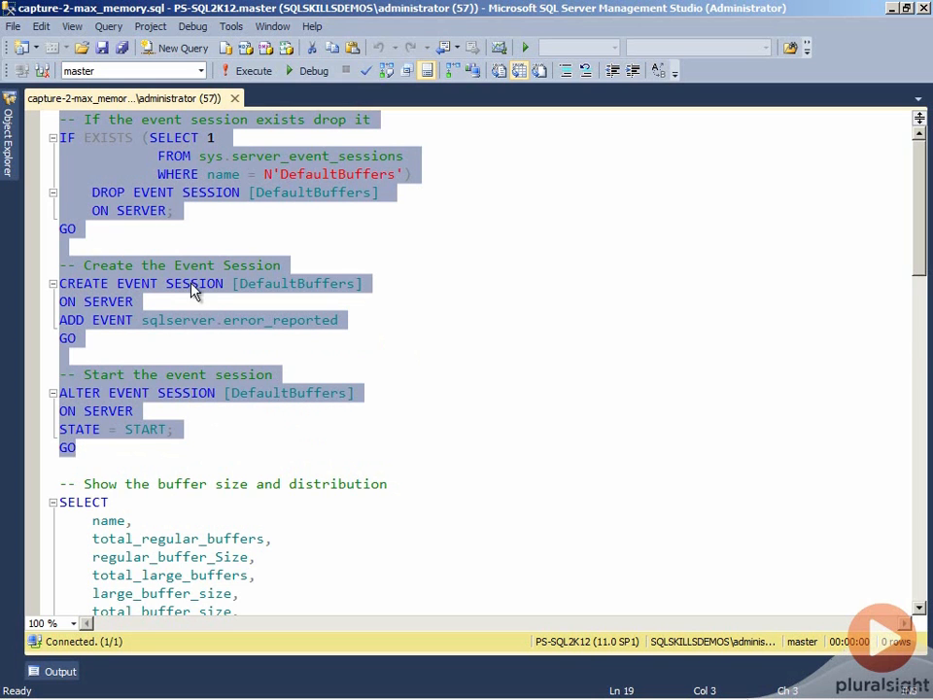
Step: Execute the DefaultBuffers session setup batch and mark the sys.dm_xe_sessions buffer query
click(245, 70)
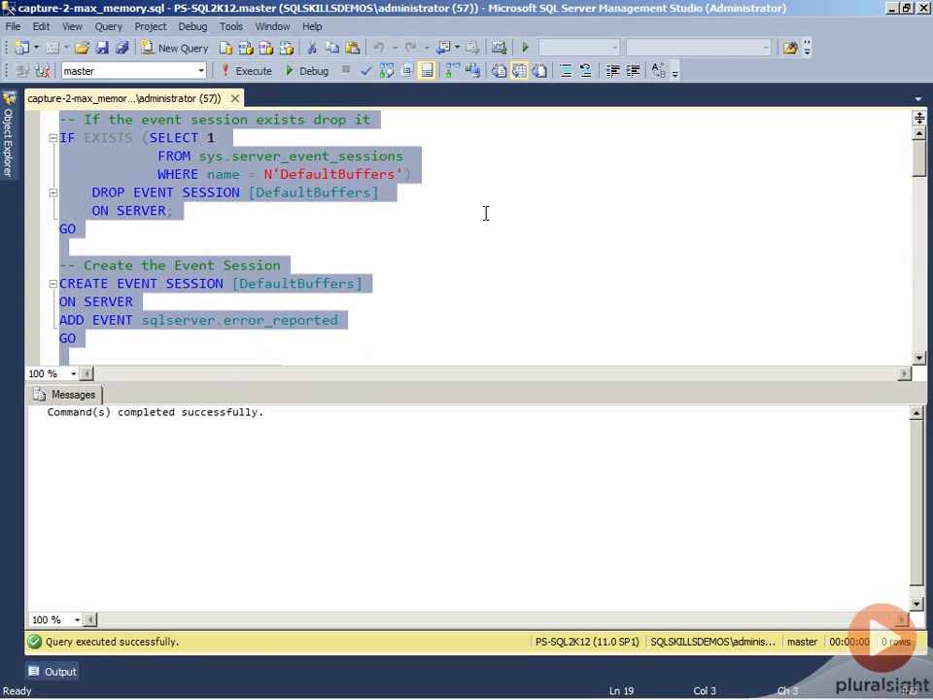
scroll(down, 3)
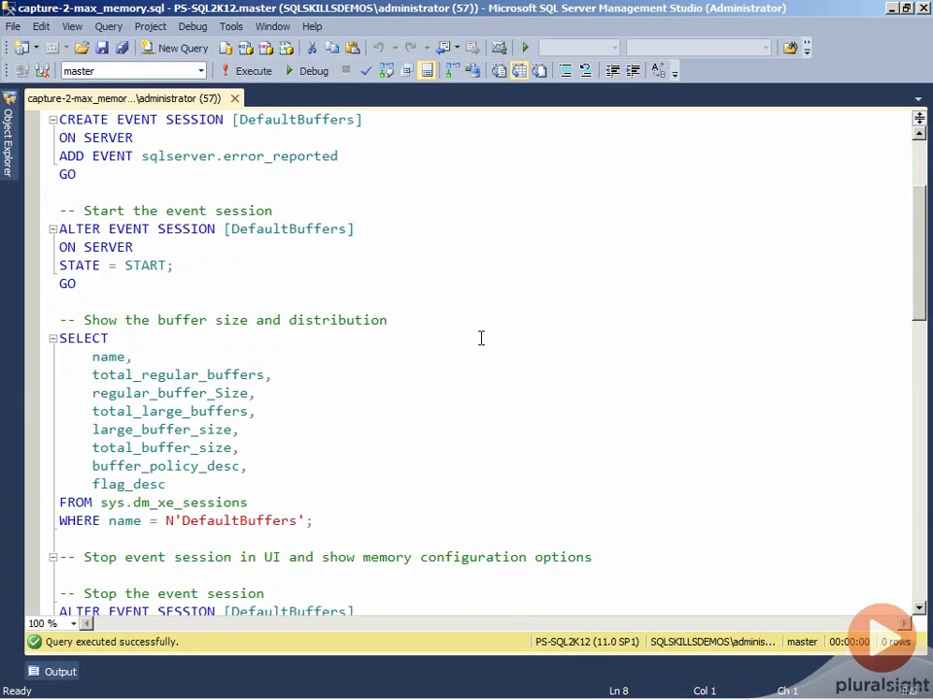
scroll(down, 3)
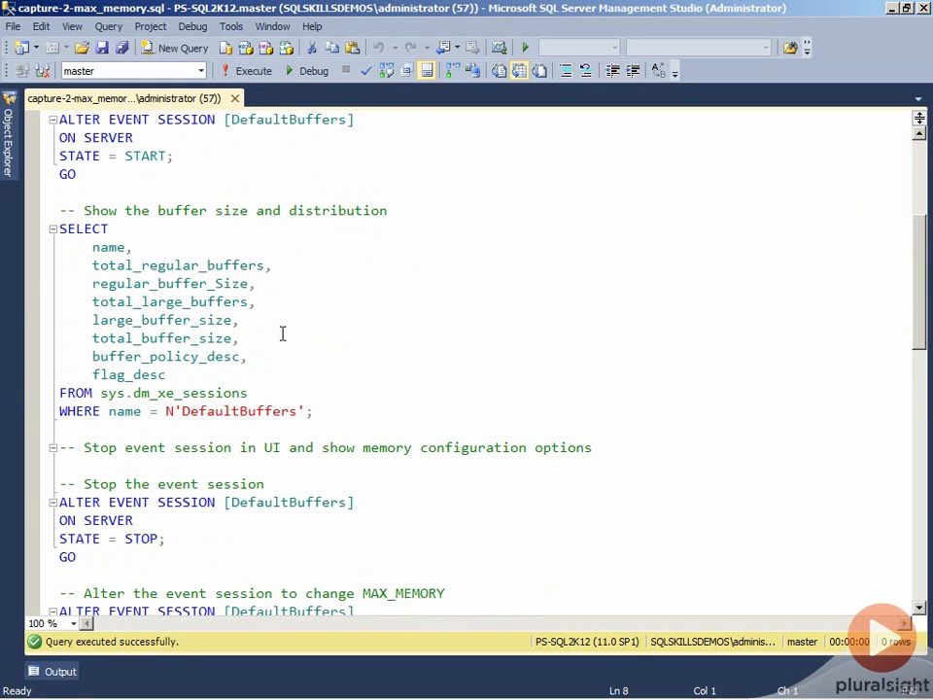
double_click(190, 392)
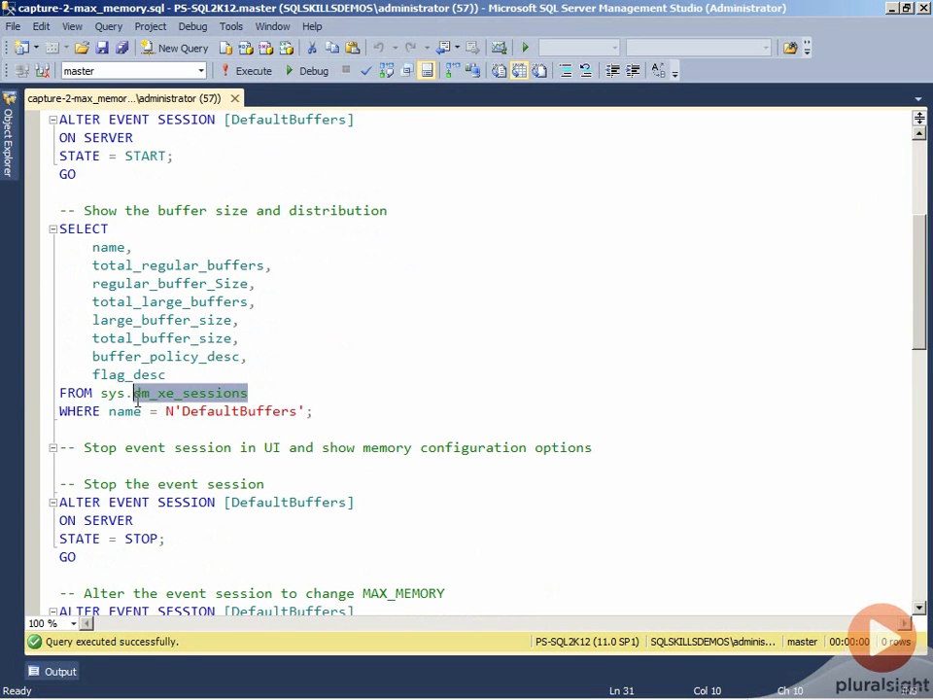
mouse_move(342, 406)
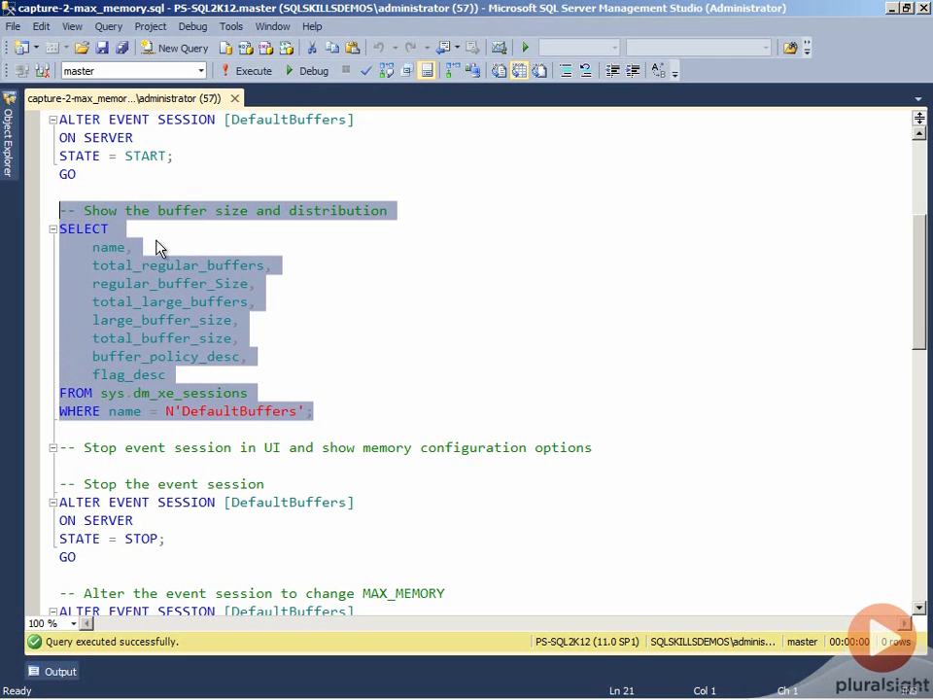
mouse_move(179, 339)
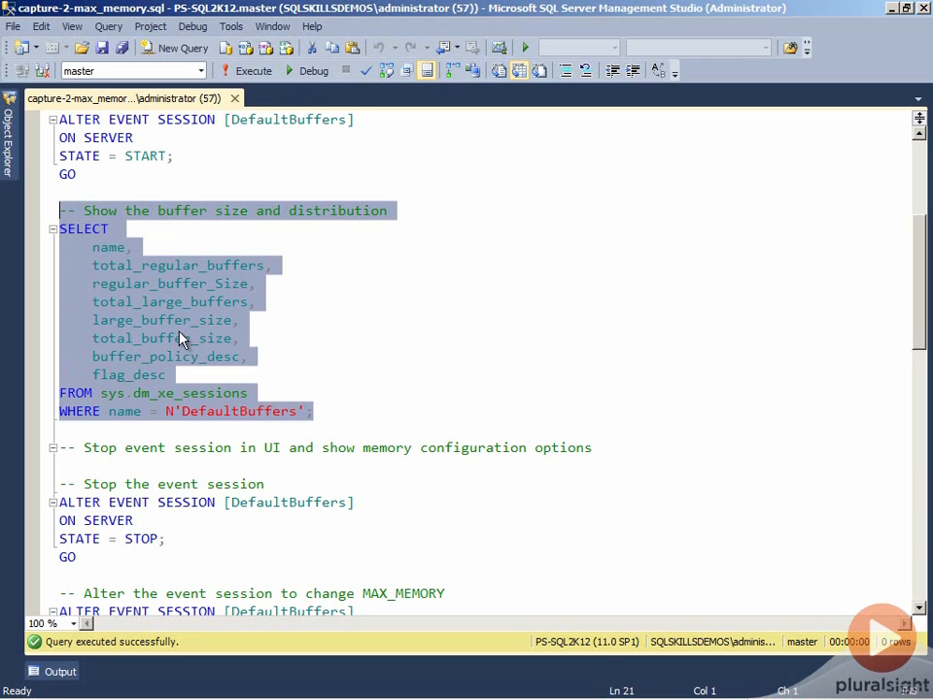
mouse_move(328, 420)
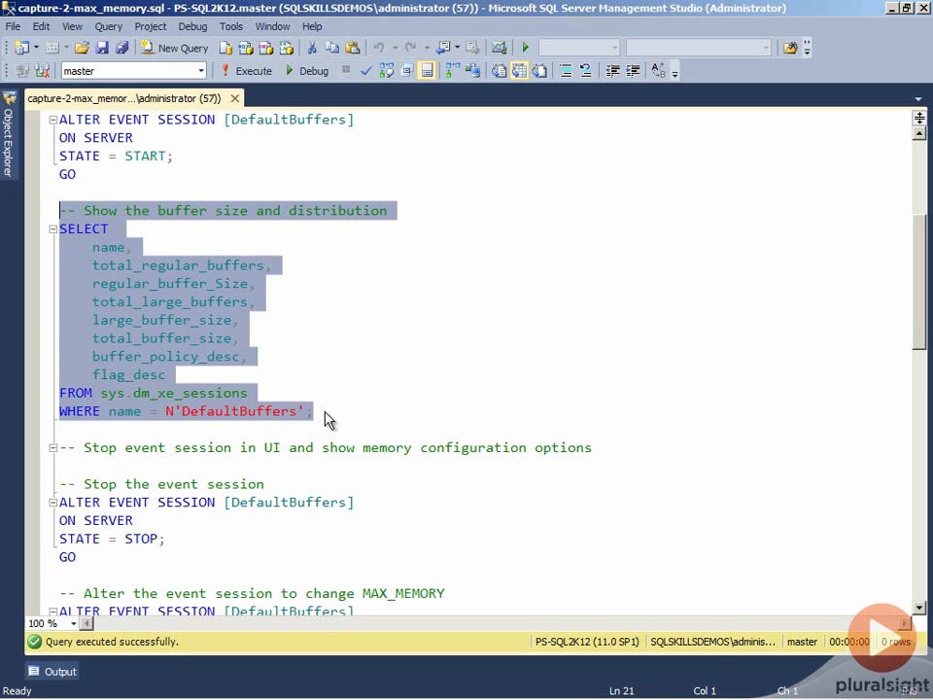
mouse_move(253, 70)
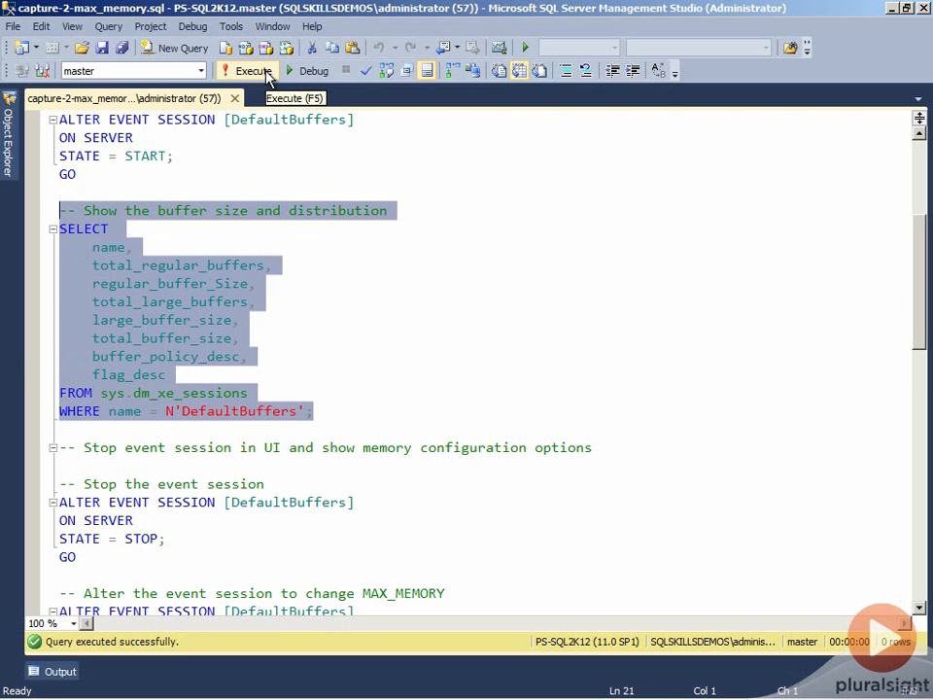
Step: Execute the buffer query: 3 regular buffers of 1441587 bytes, 4324761 bytes total for DefaultBuffers
click(245, 70)
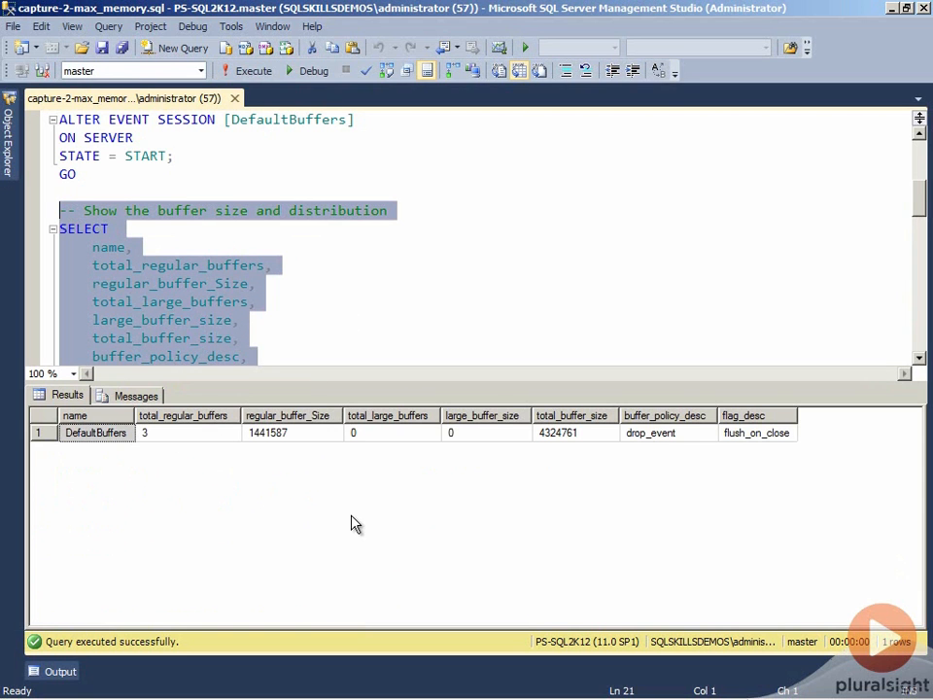
click(189, 432)
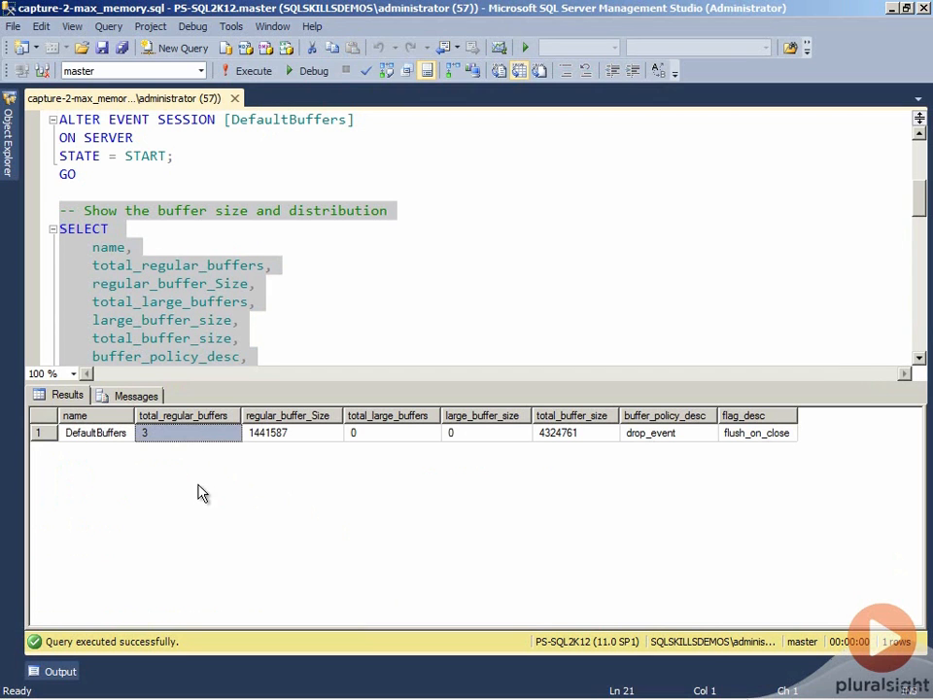
click(292, 432)
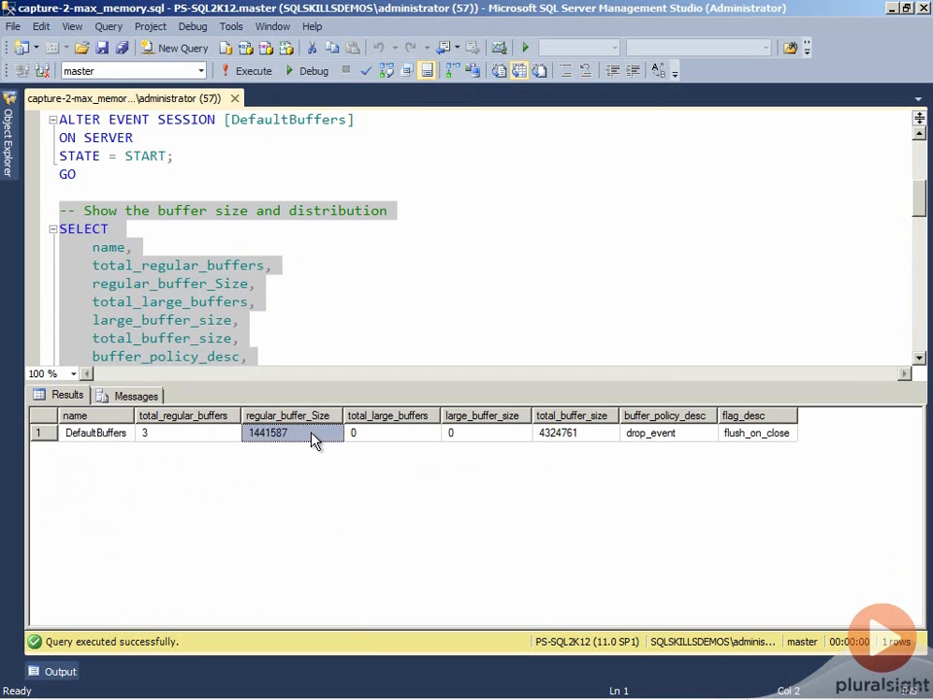
mouse_move(309, 490)
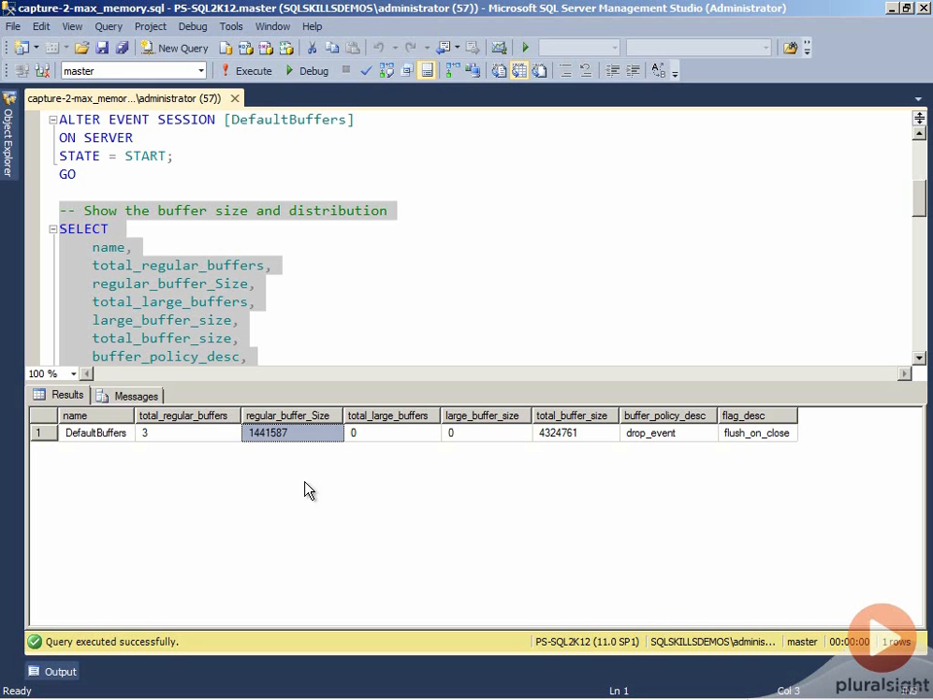
click(571, 432)
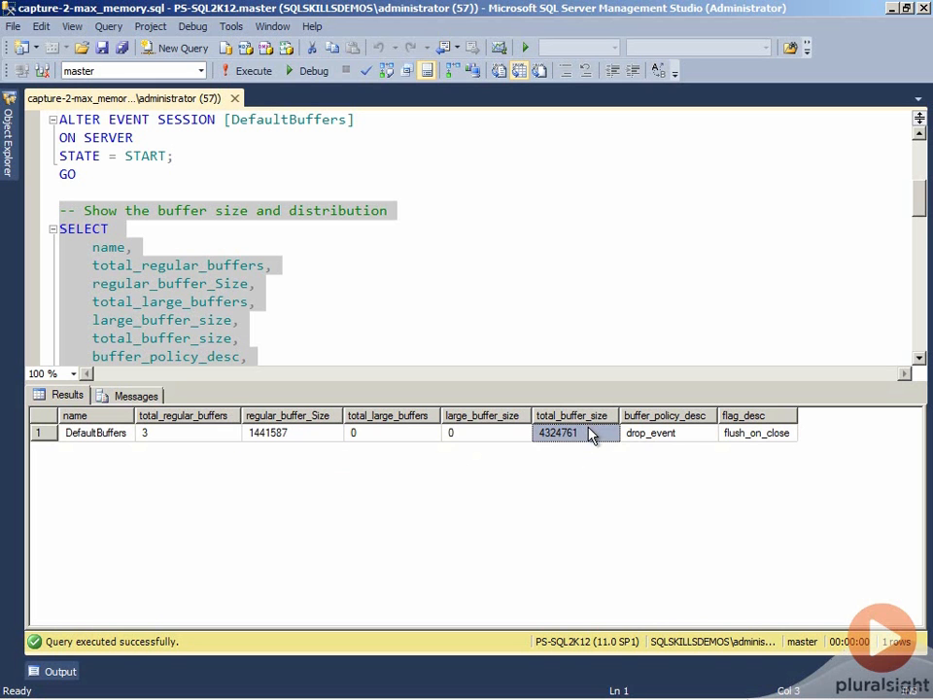
scroll(down, 3)
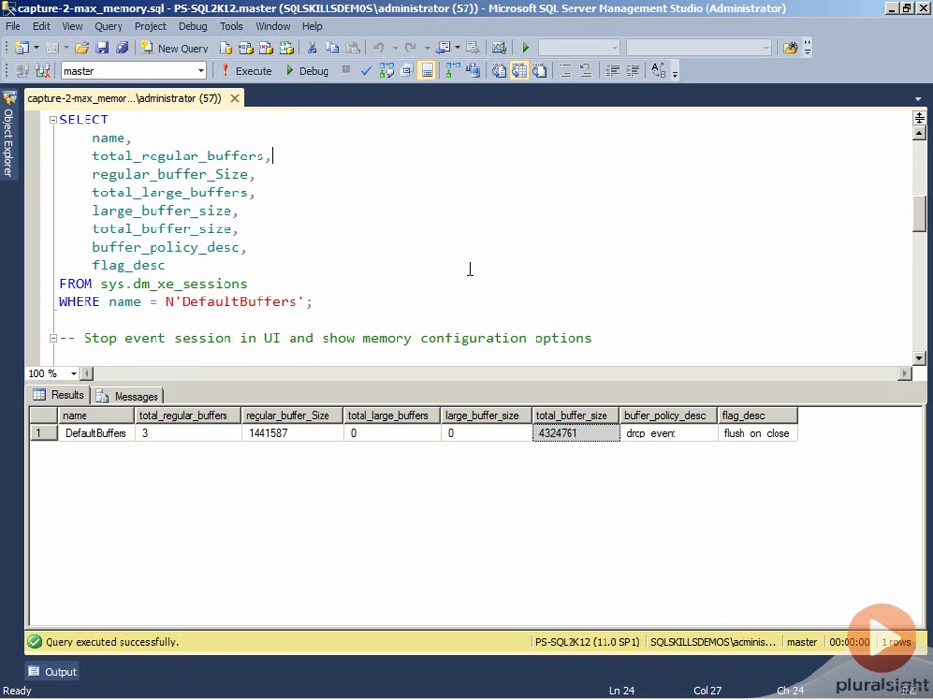
Step: Show DefaultBuffers' Session Properties Advanced page with its 4 MB max memory setting
scroll(down, 3)
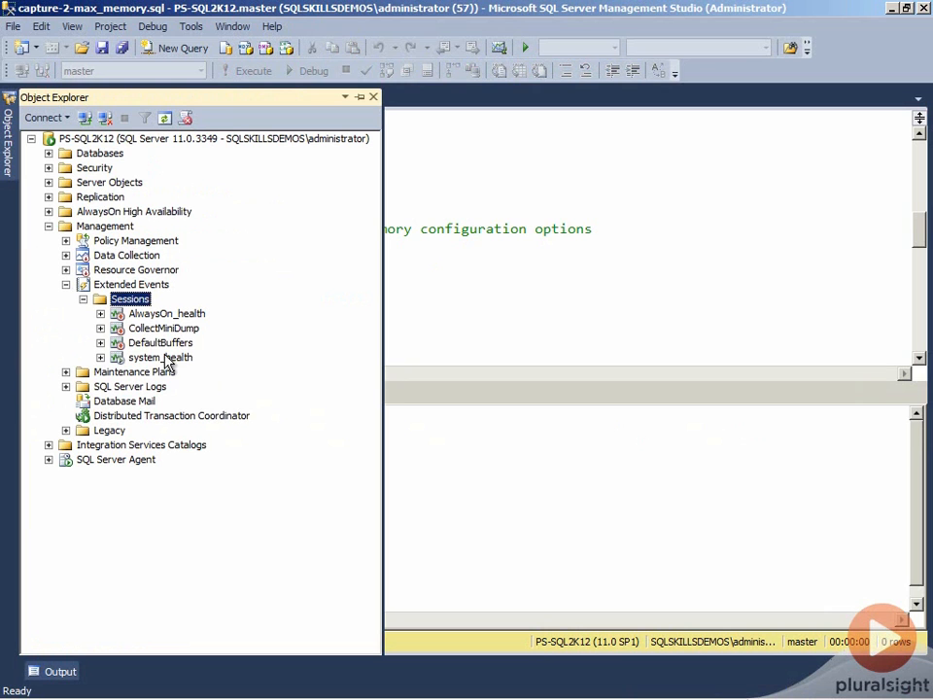
right_click(160, 342)
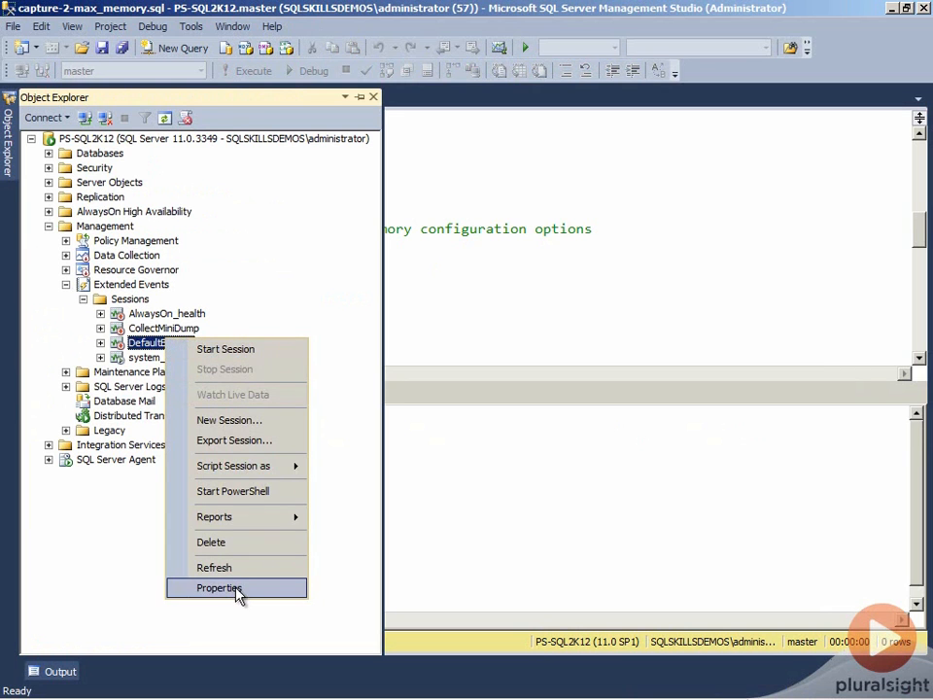
click(217, 587)
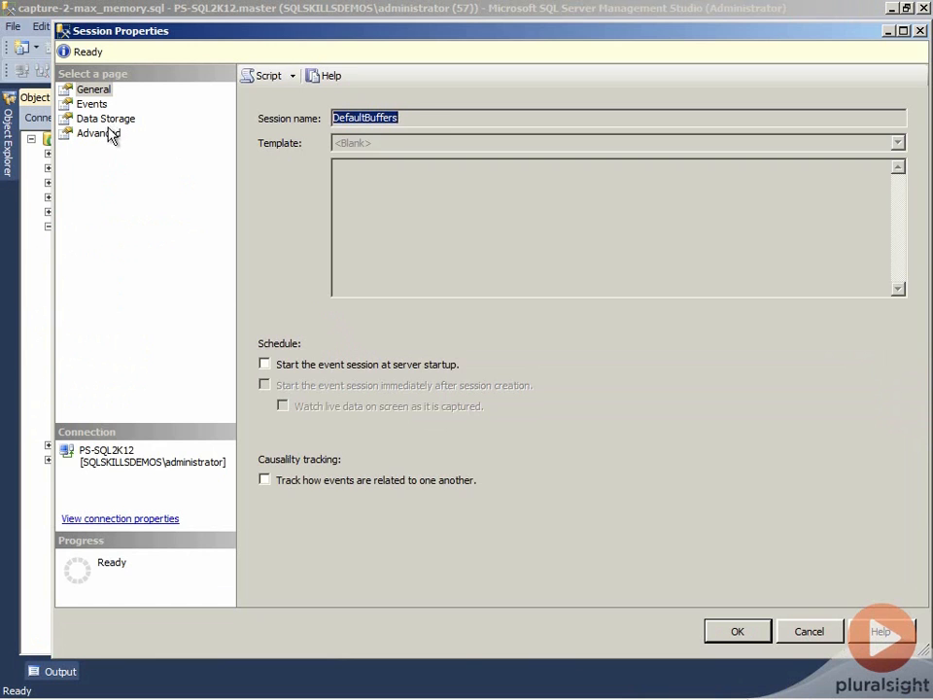
click(97, 132)
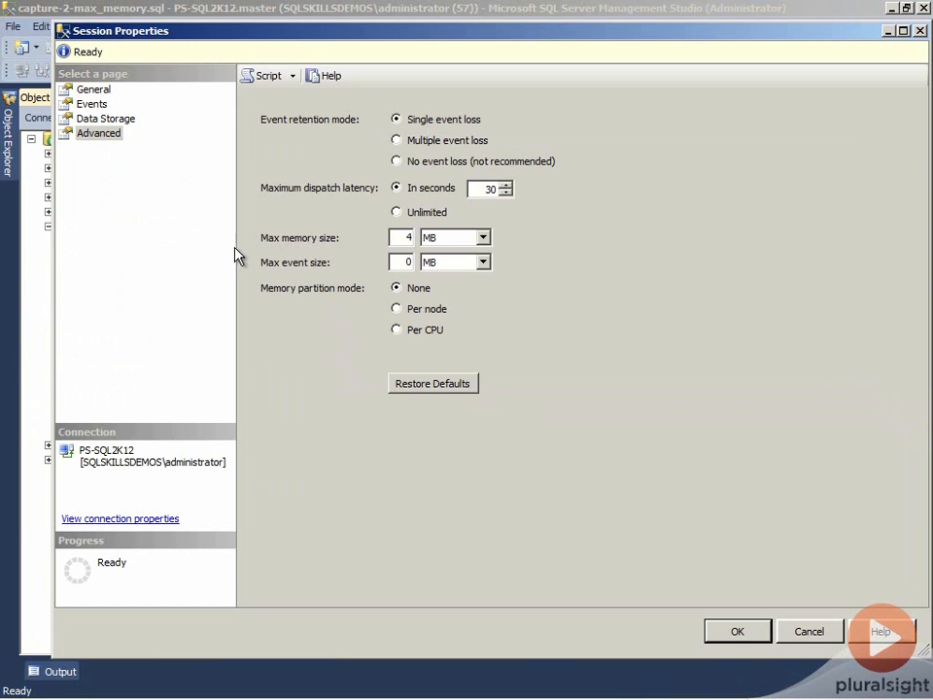
mouse_move(366, 255)
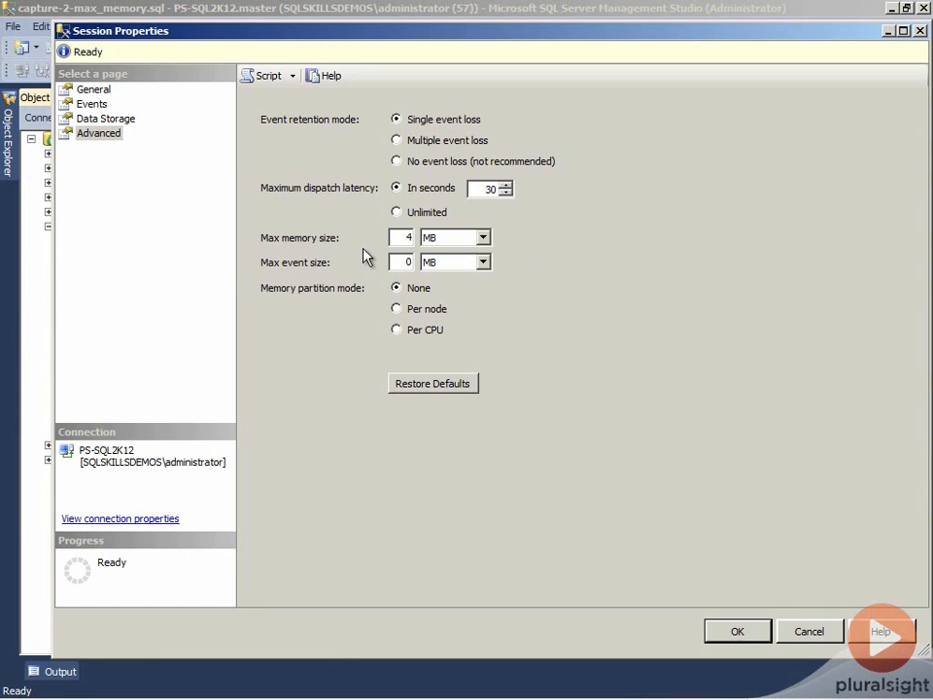
mouse_move(492, 315)
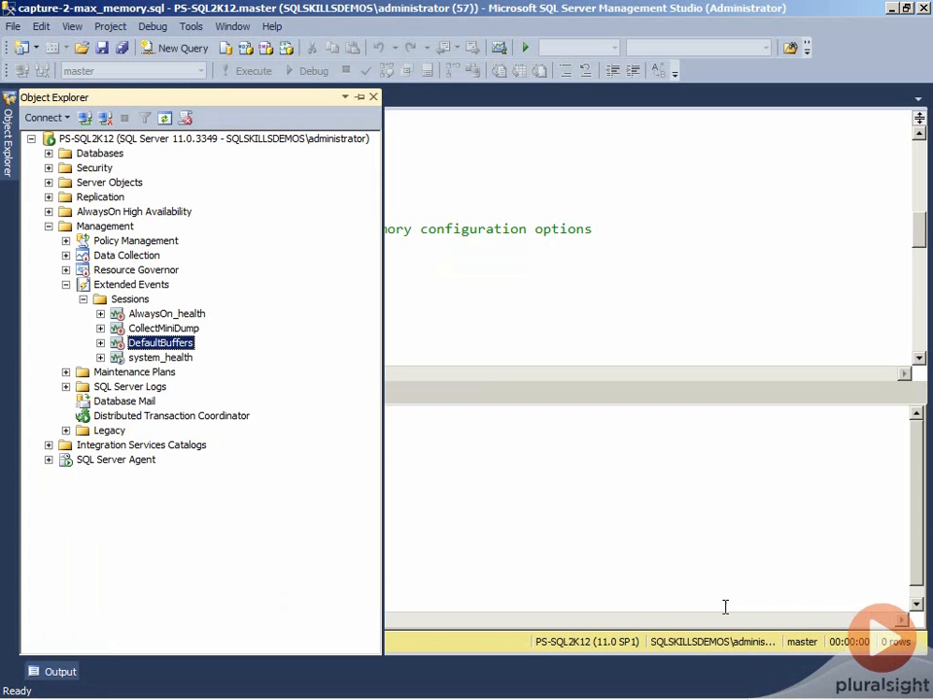
mouse_move(156, 348)
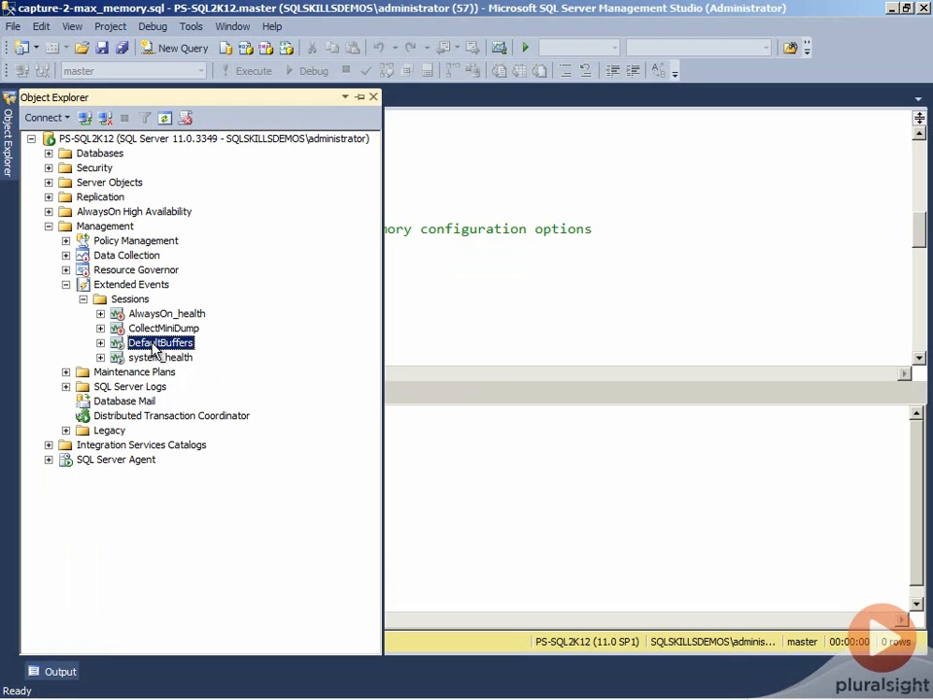
double_click(160, 342)
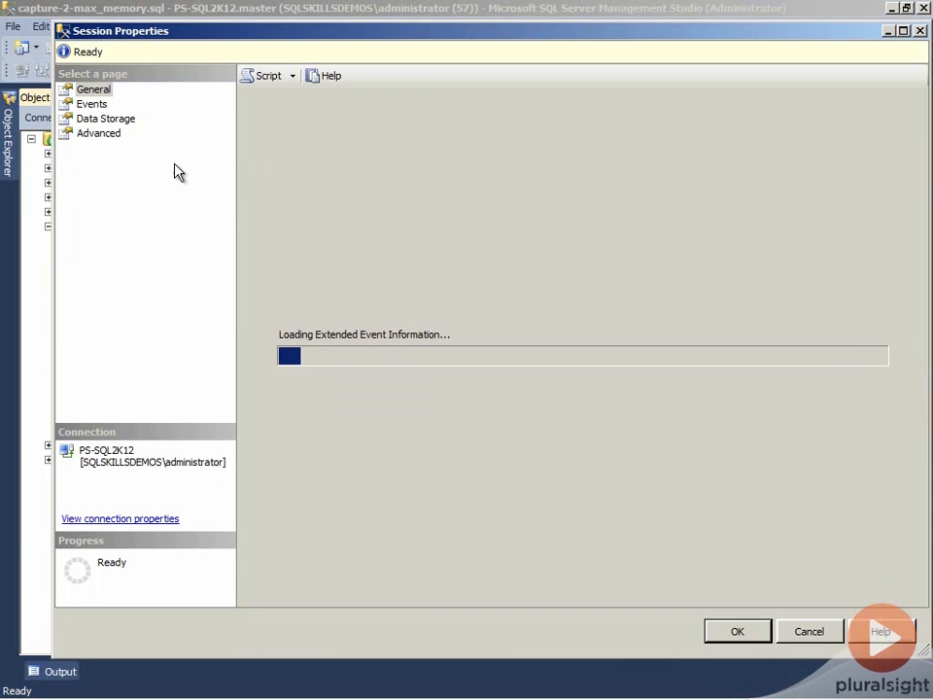
click(97, 132)
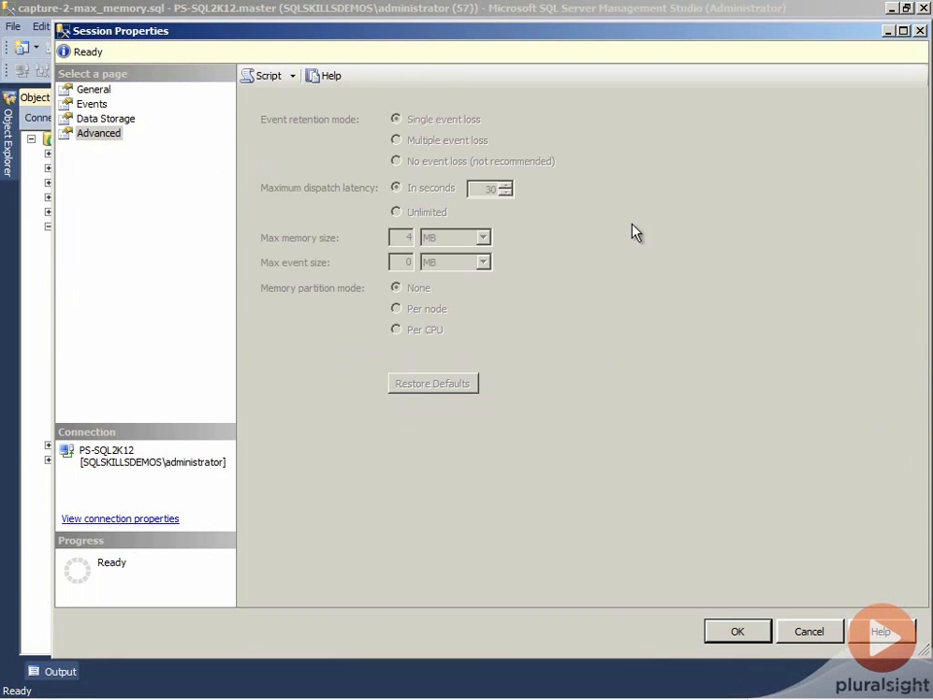
mouse_move(599, 444)
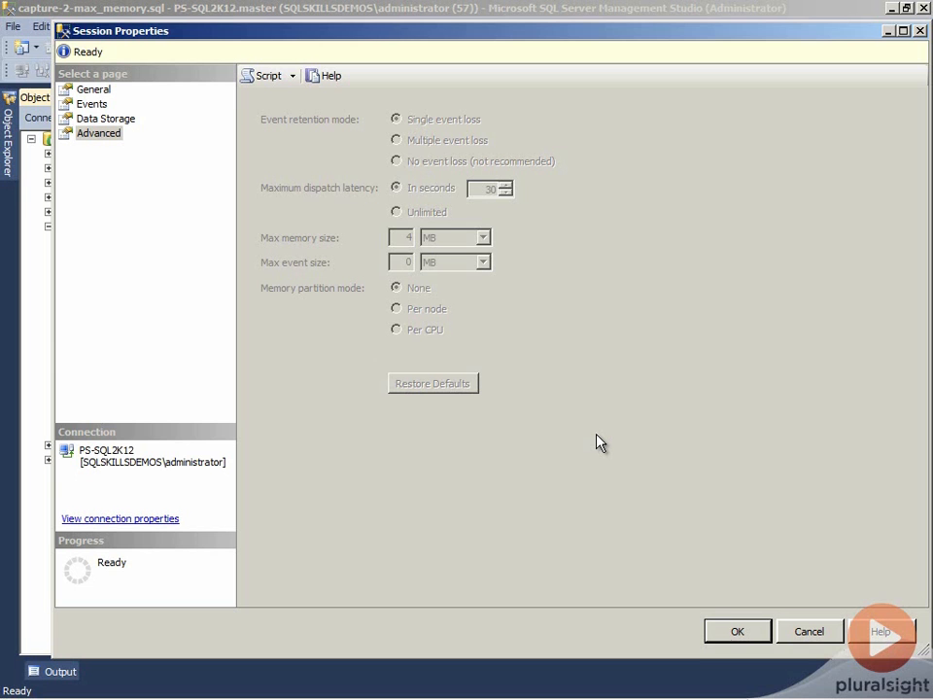
click(809, 630)
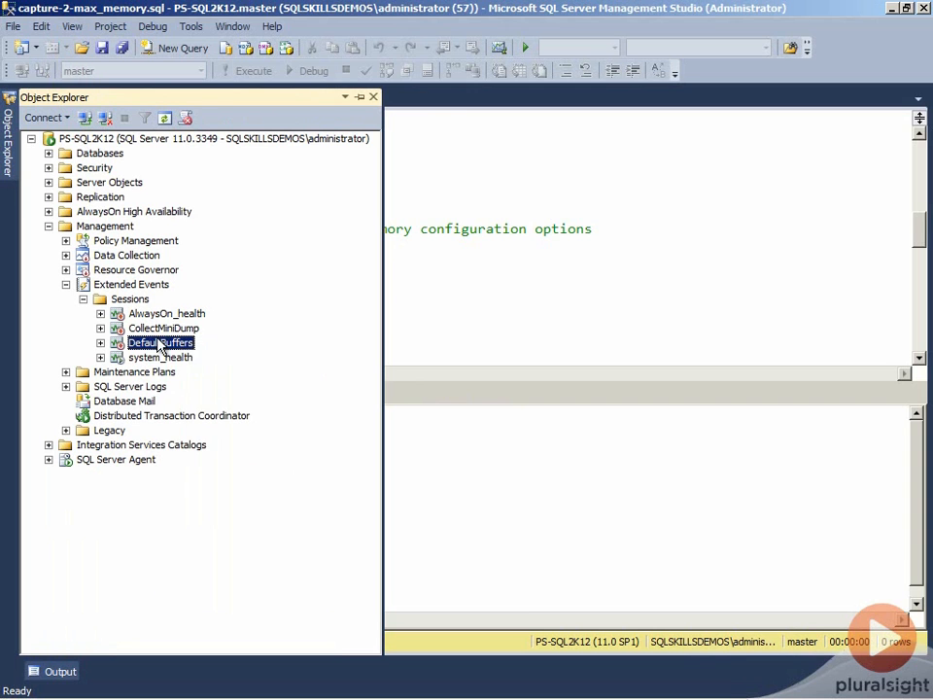
Step: Set DefaultBuffers' maximum memory size to 8 MB on the Advanced page and apply it
double_click(159, 343)
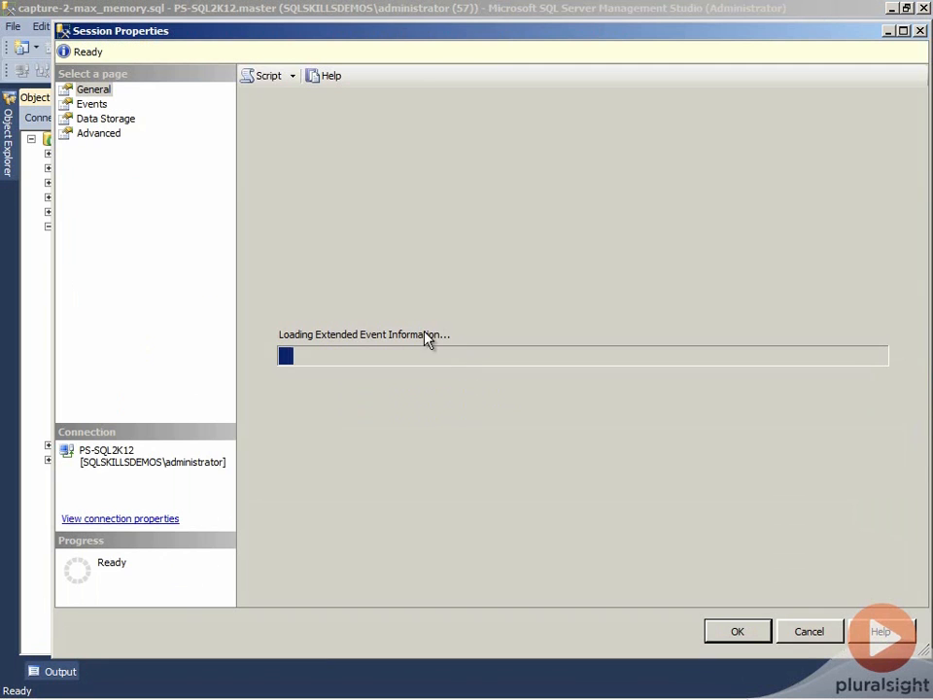
click(97, 133)
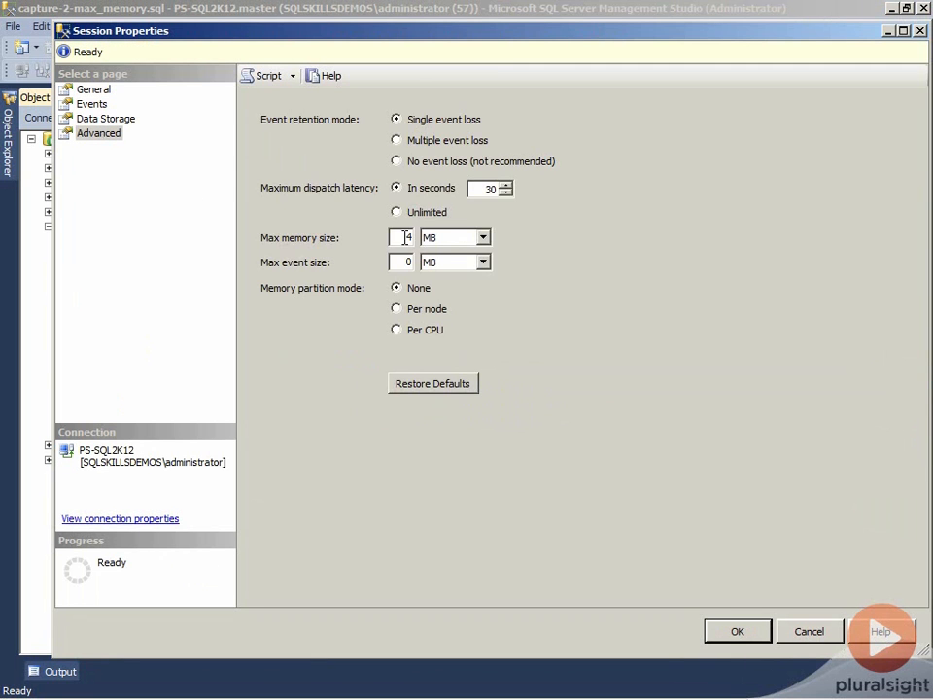
click(482, 237)
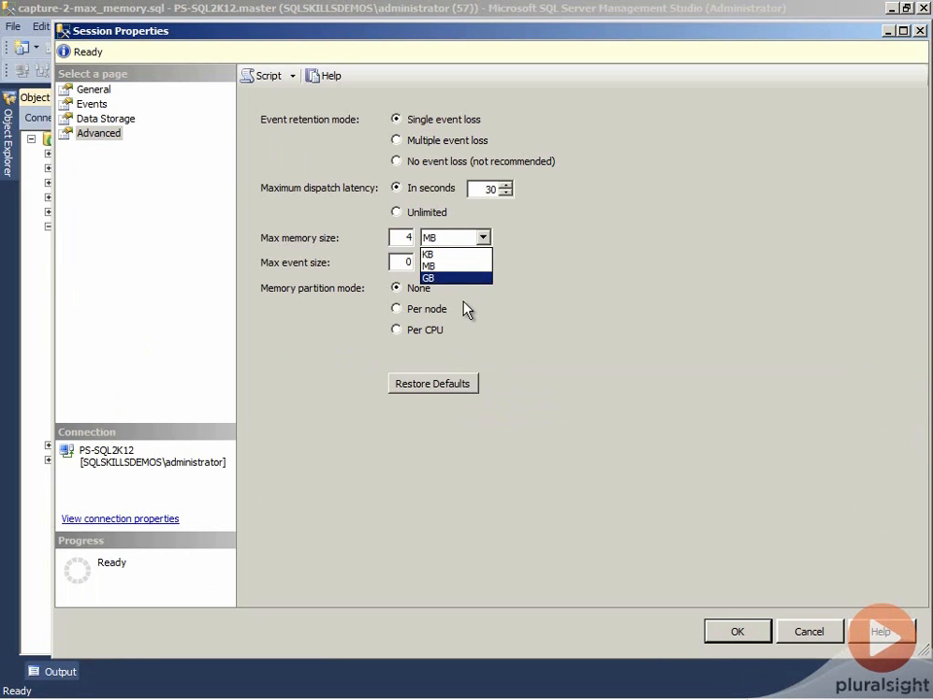
mouse_move(455, 252)
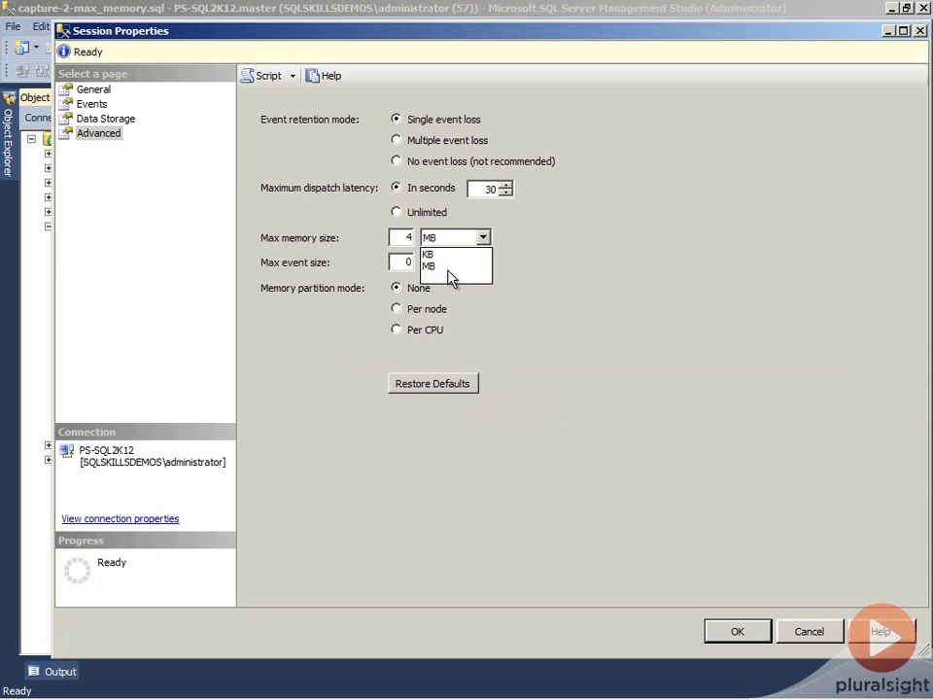
click(429, 265)
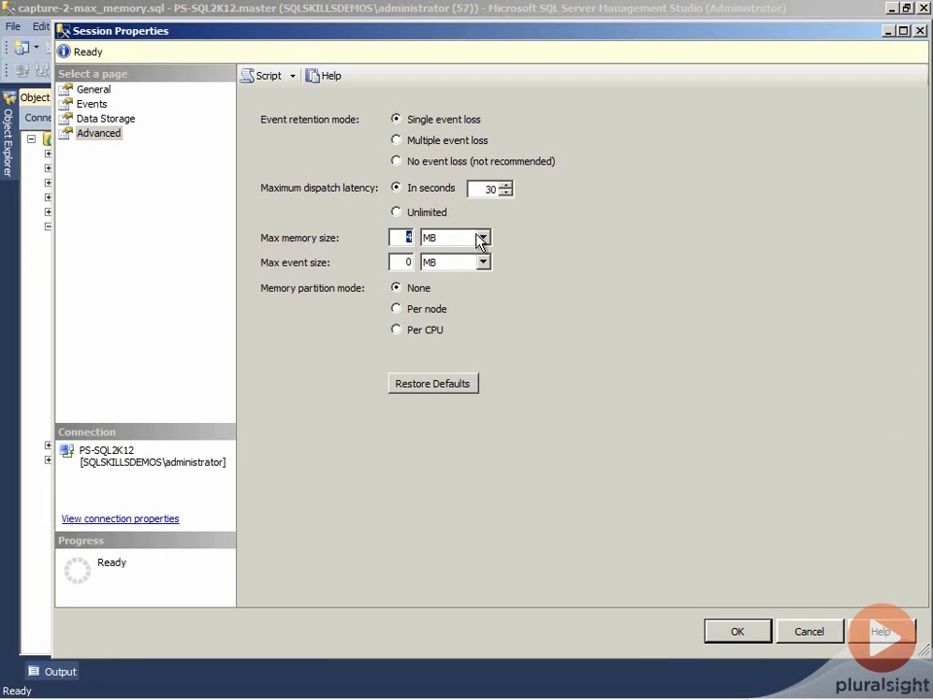
mouse_move(494, 255)
text(8)
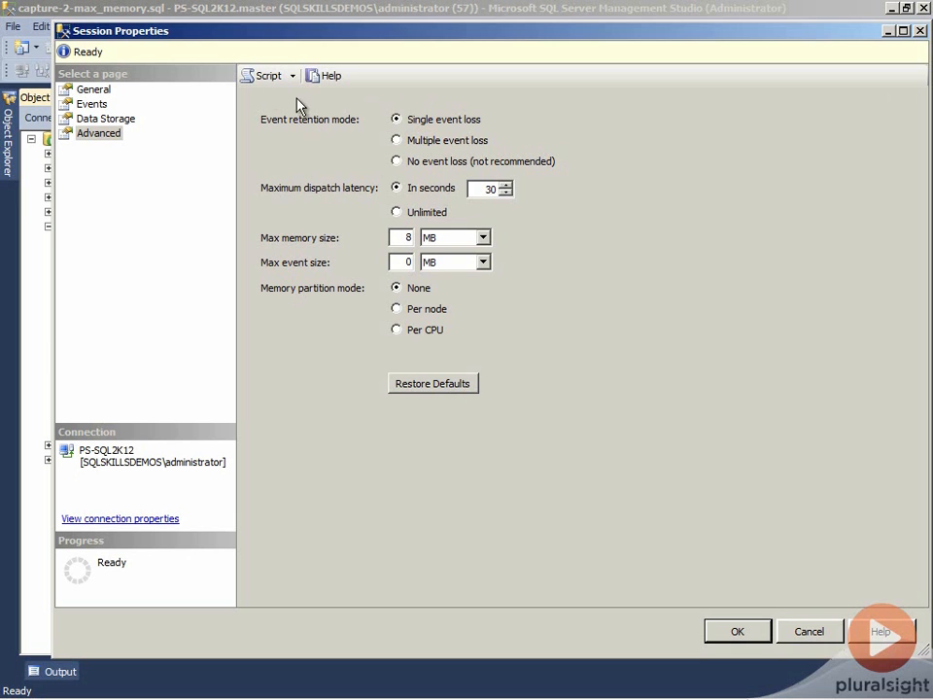
mouse_move(738, 630)
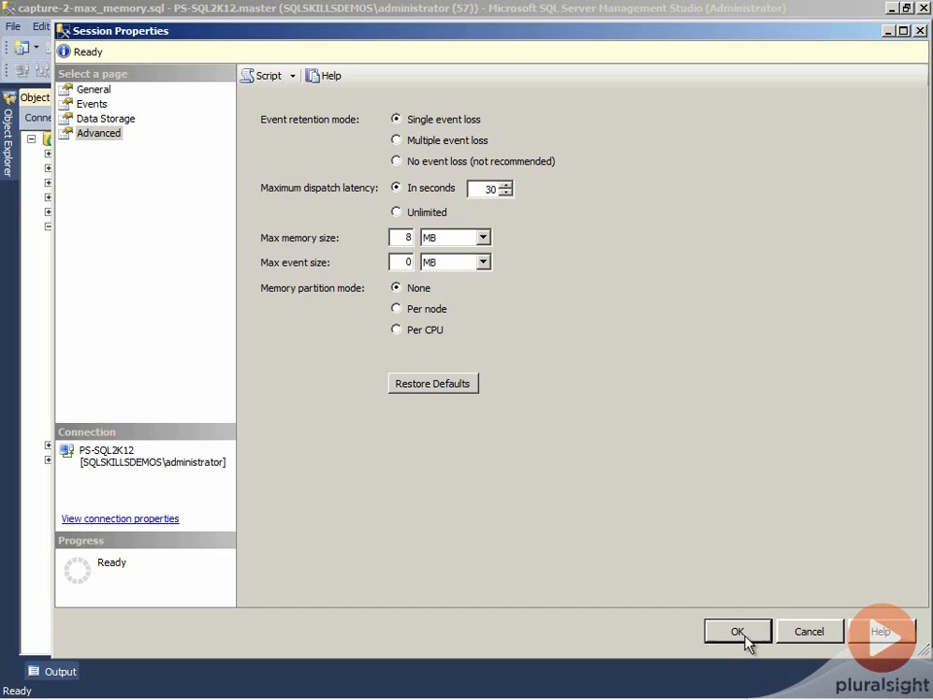
click(737, 630)
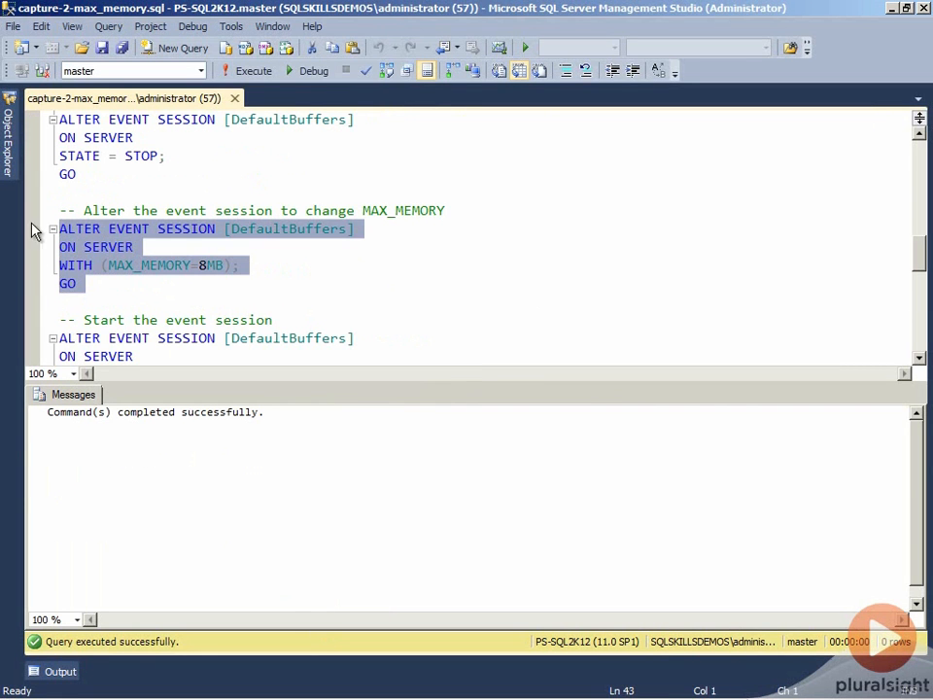
mouse_move(257, 280)
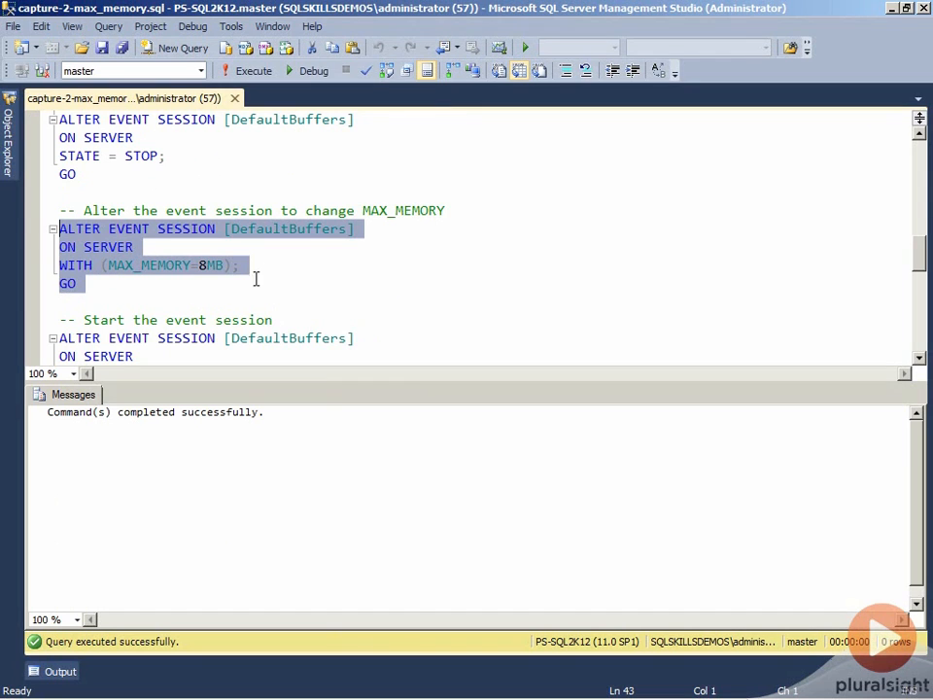
Step: Select the START session statement and move down to the sys.dm_xe_sessions buffer query
click(166, 237)
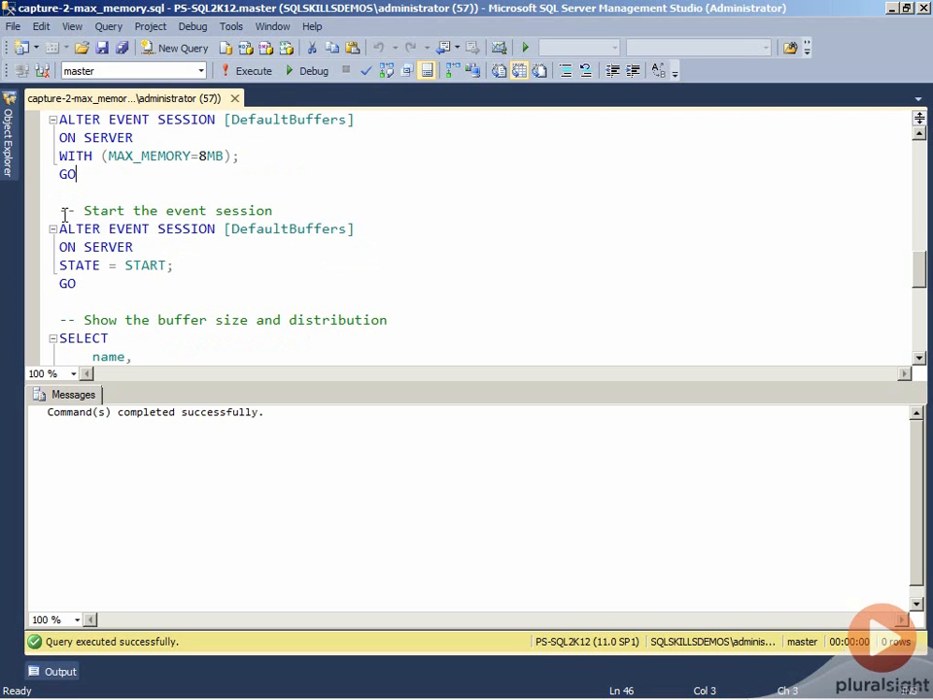
drag(58, 210, 77, 284)
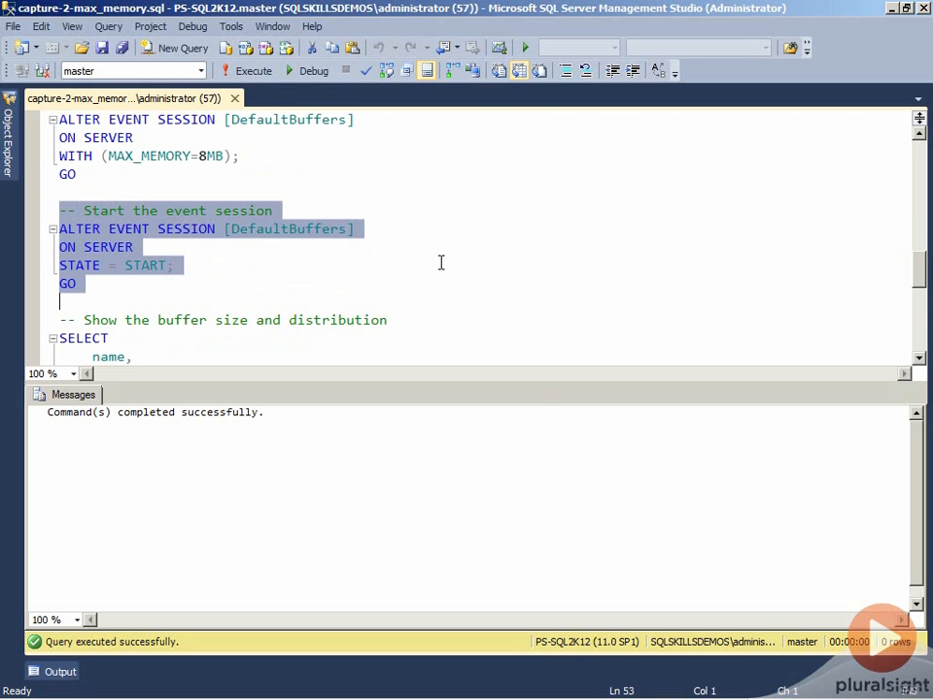
scroll(down, 3)
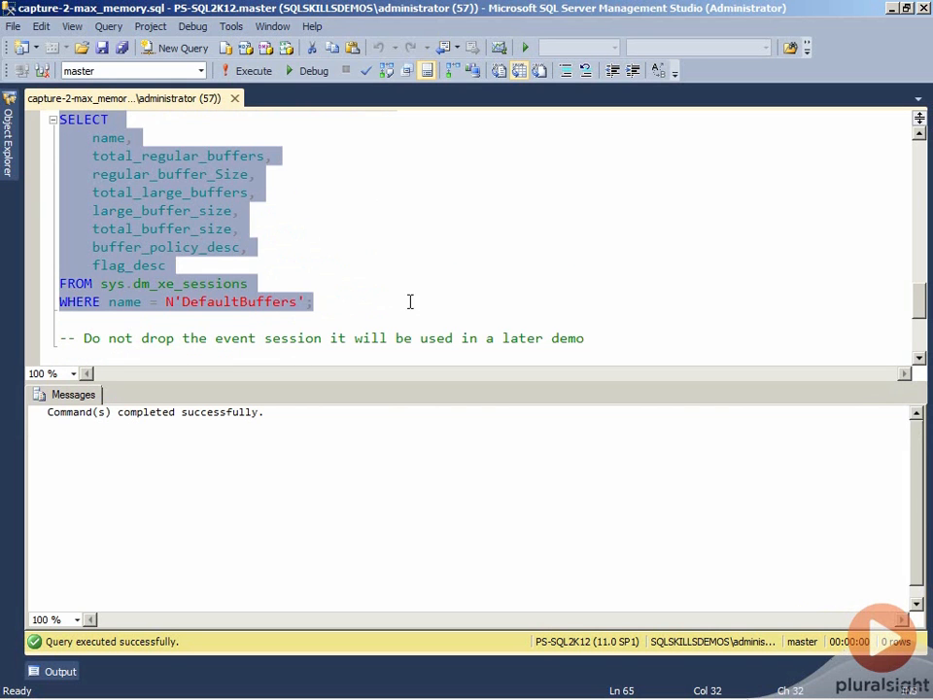
Step: Execute the buffer query: 3 regular buffers of 2817843 bytes, 8453529 bytes total
click(253, 70)
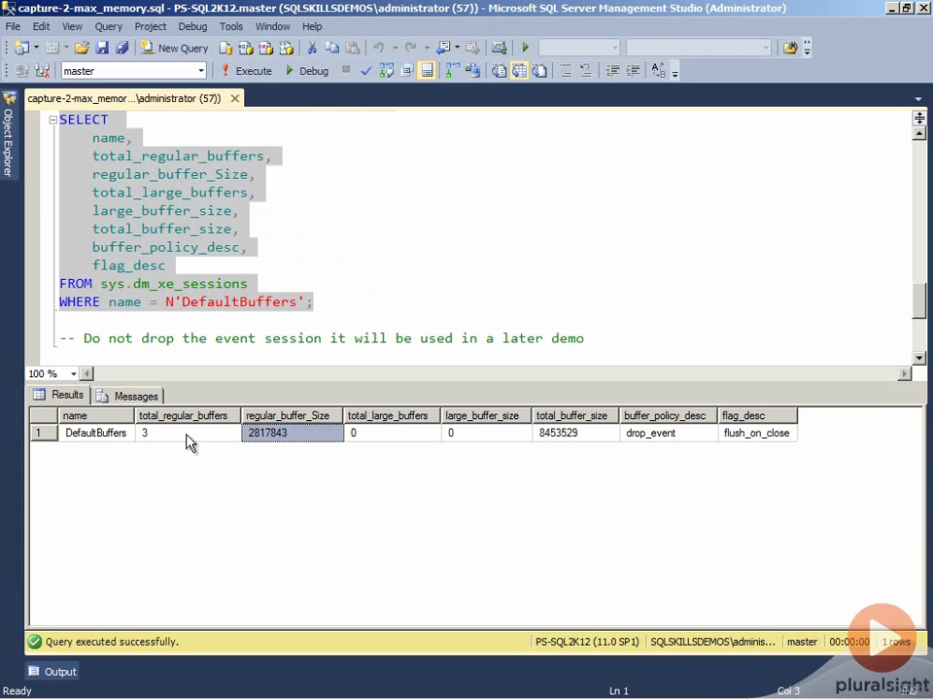
mouse_move(288, 445)
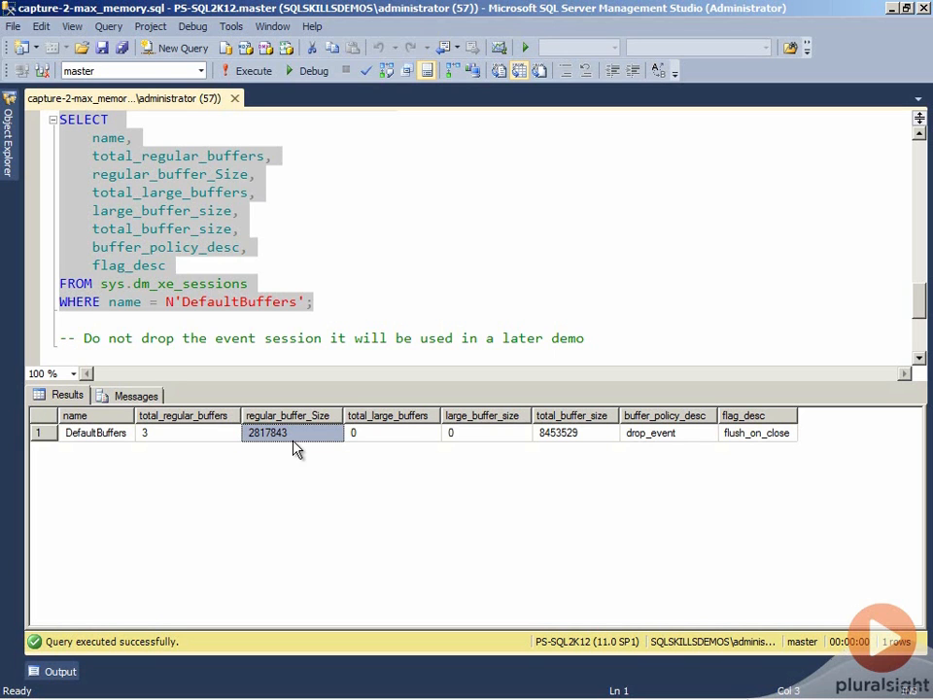
mouse_move(326, 423)
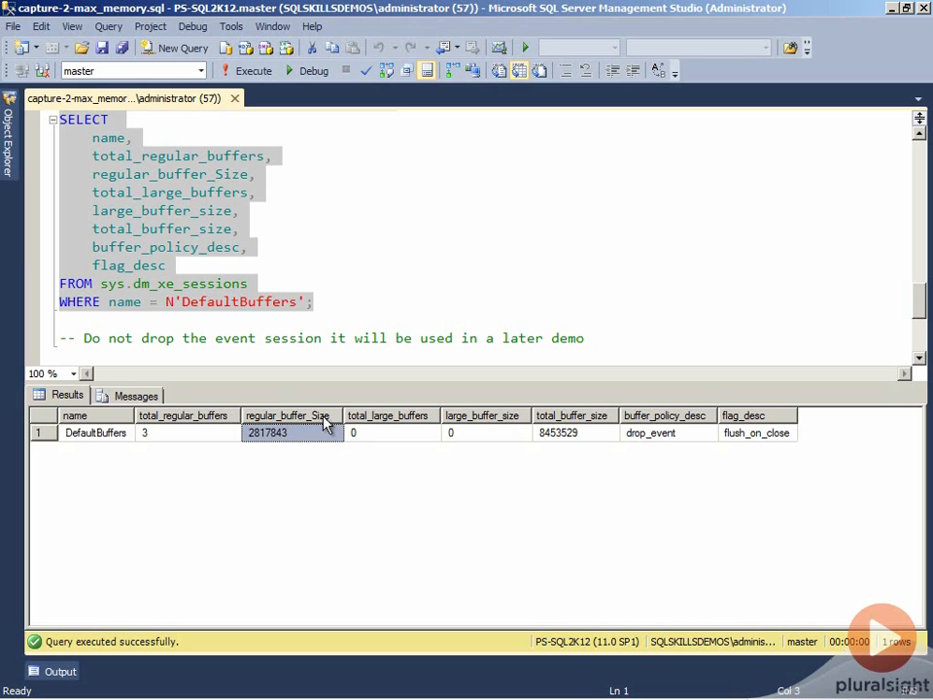
mouse_move(217, 464)
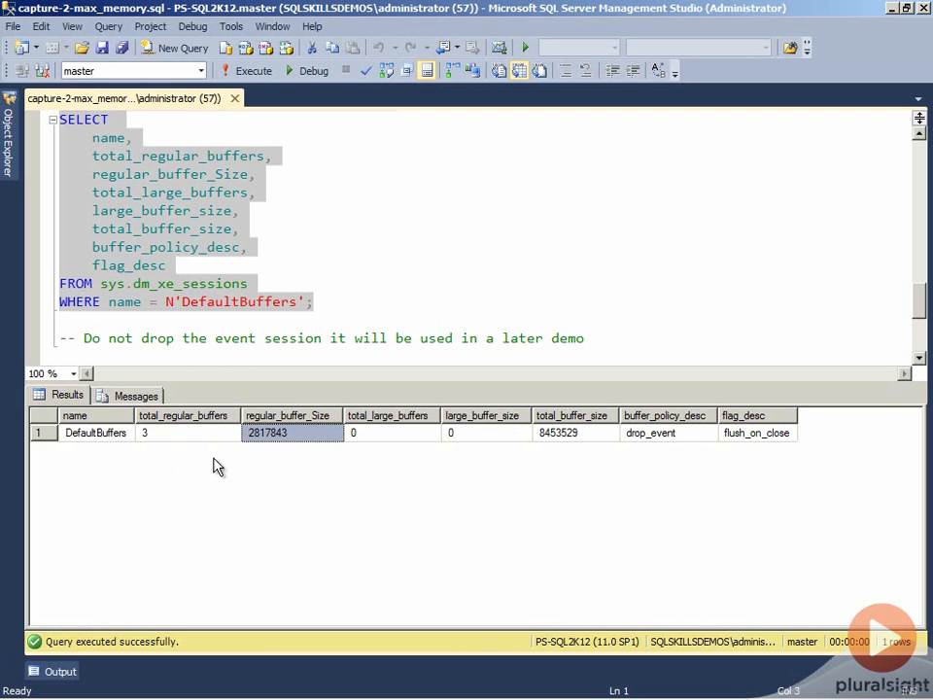
mouse_move(365, 270)
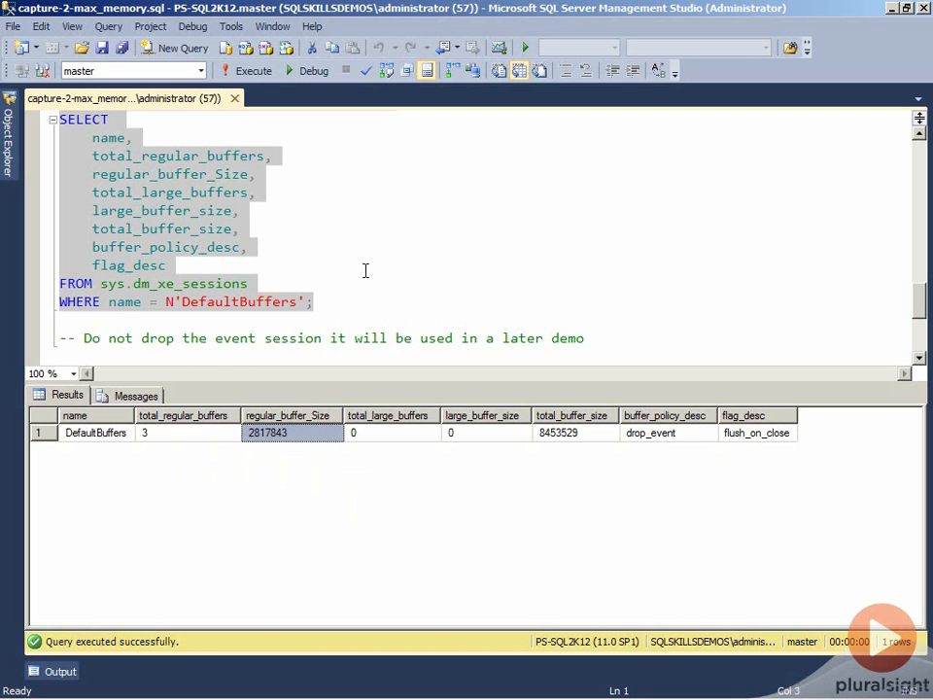
Step: Scroll to the script's closing comment about keeping the event session
scroll(down, 3)
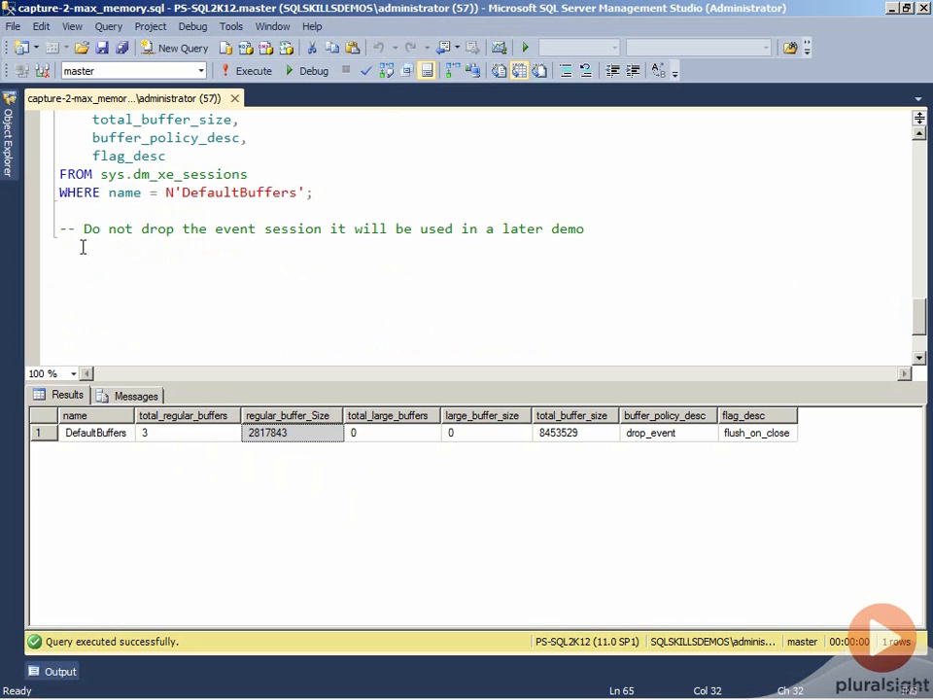
mouse_move(233, 256)
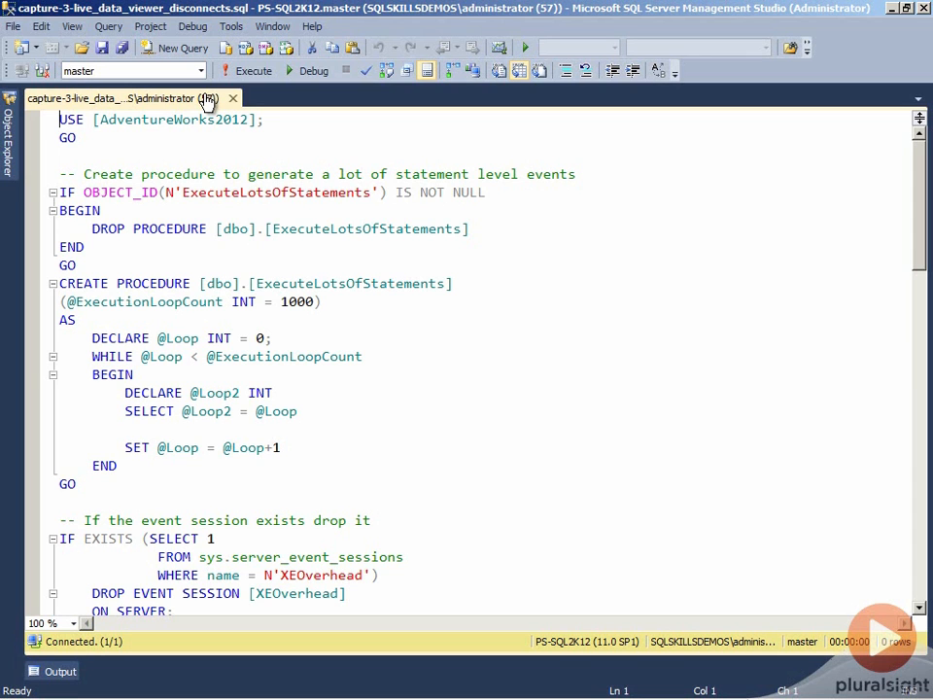
mouse_move(191, 215)
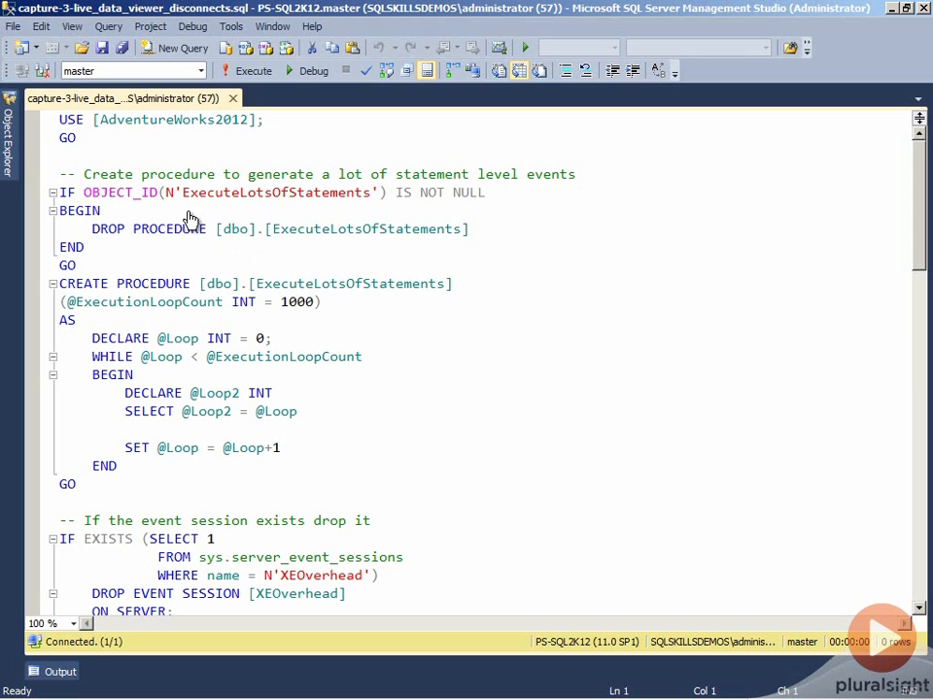
mouse_move(476, 264)
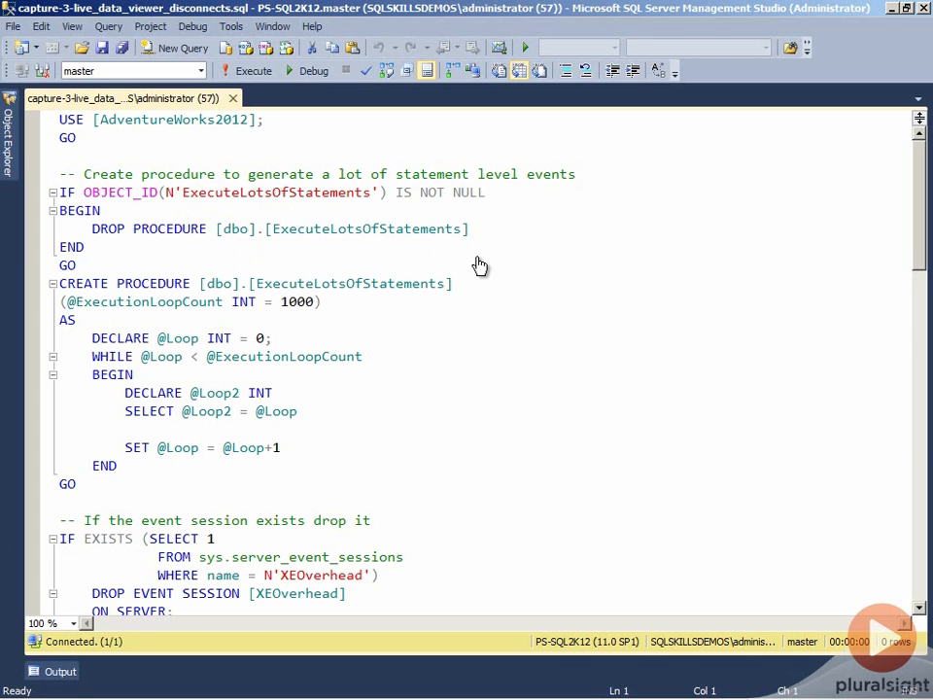
mouse_move(484, 292)
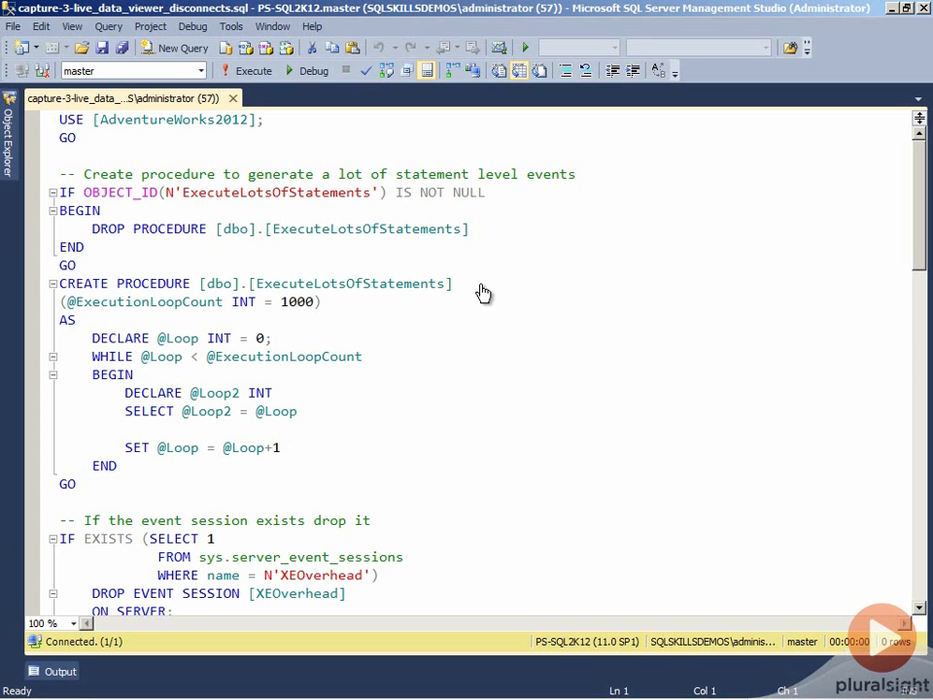
mouse_move(350, 328)
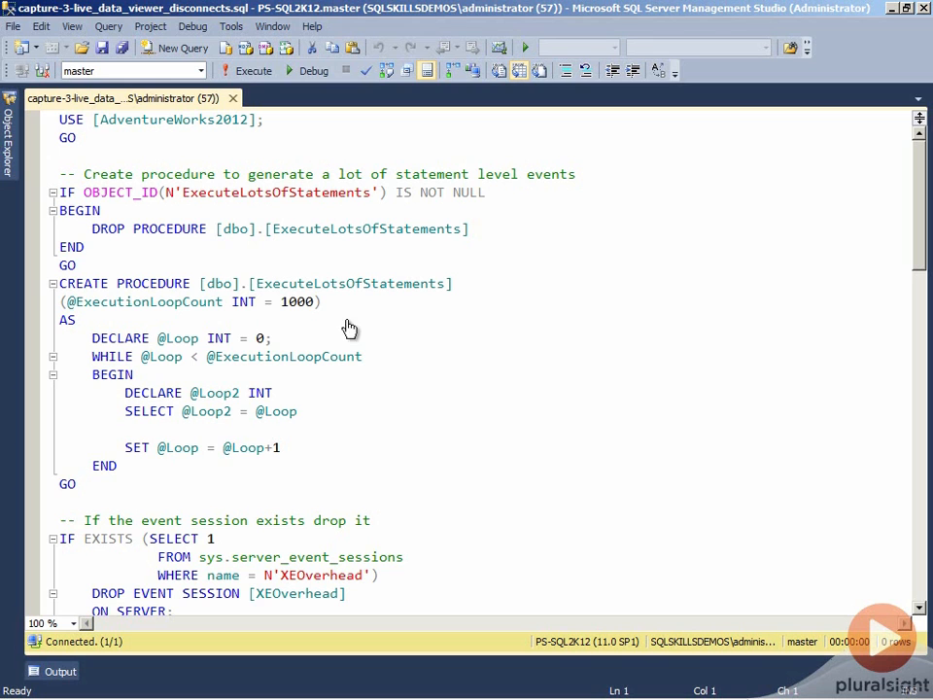
mouse_move(365, 366)
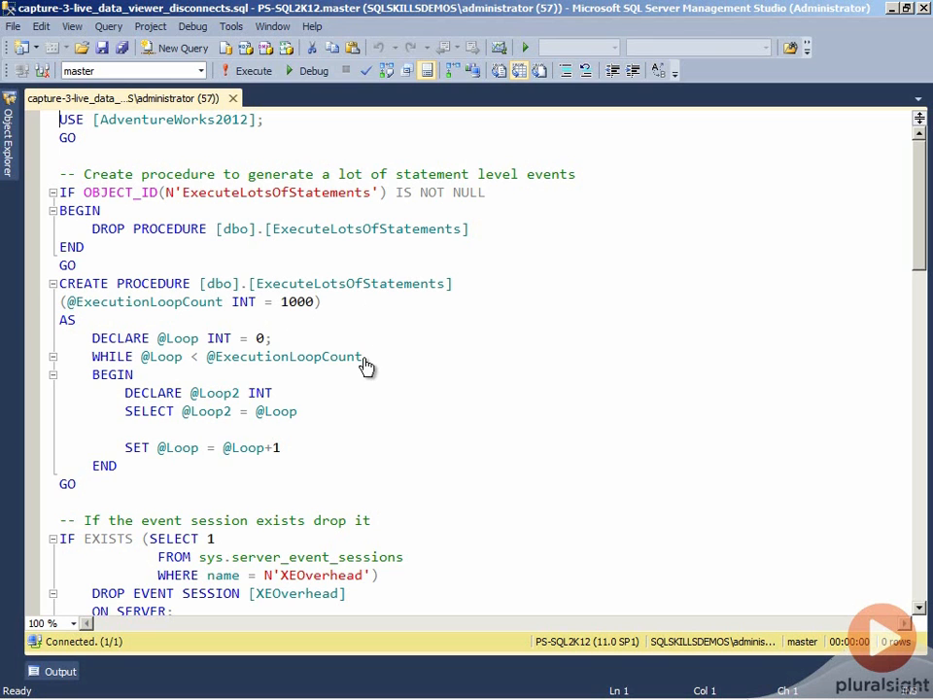
mouse_move(276, 451)
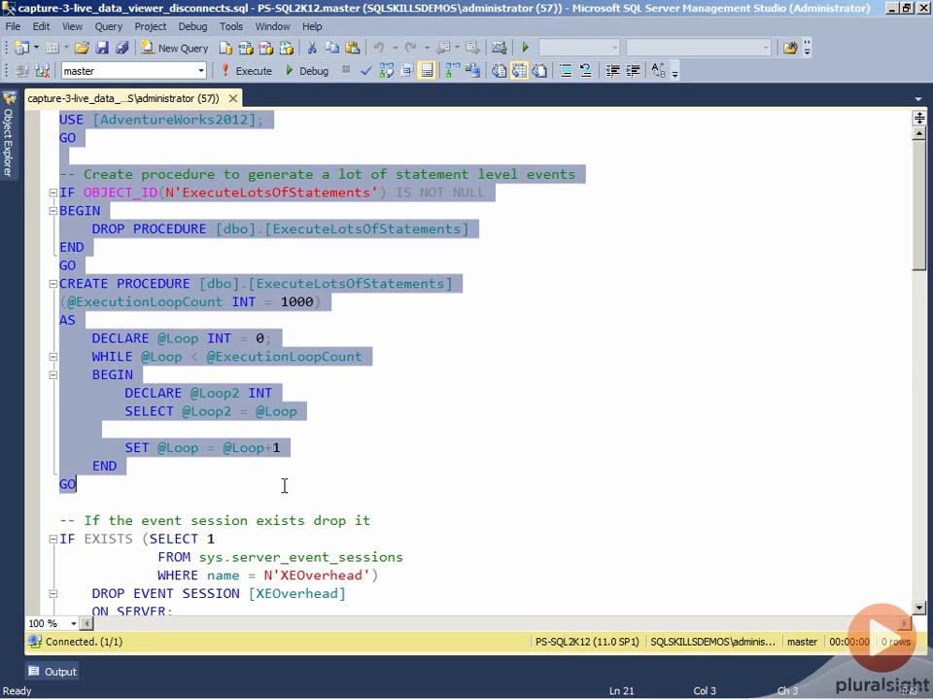
Step: Execute the batches creating ExecuteLotsOfStatements and read through the XEOverhead session definition
click(245, 70)
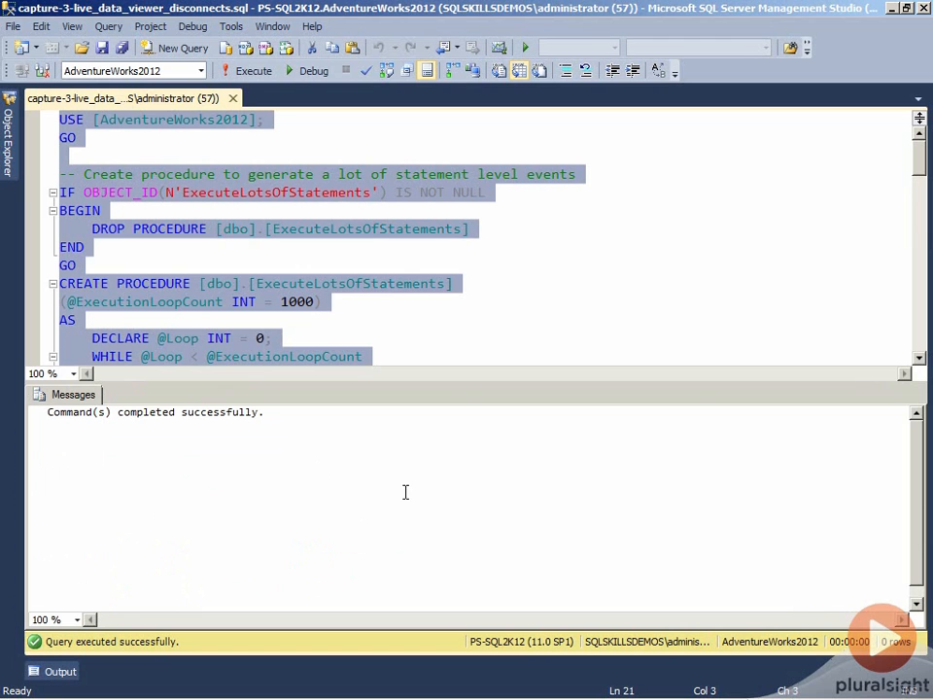
scroll(down, 3)
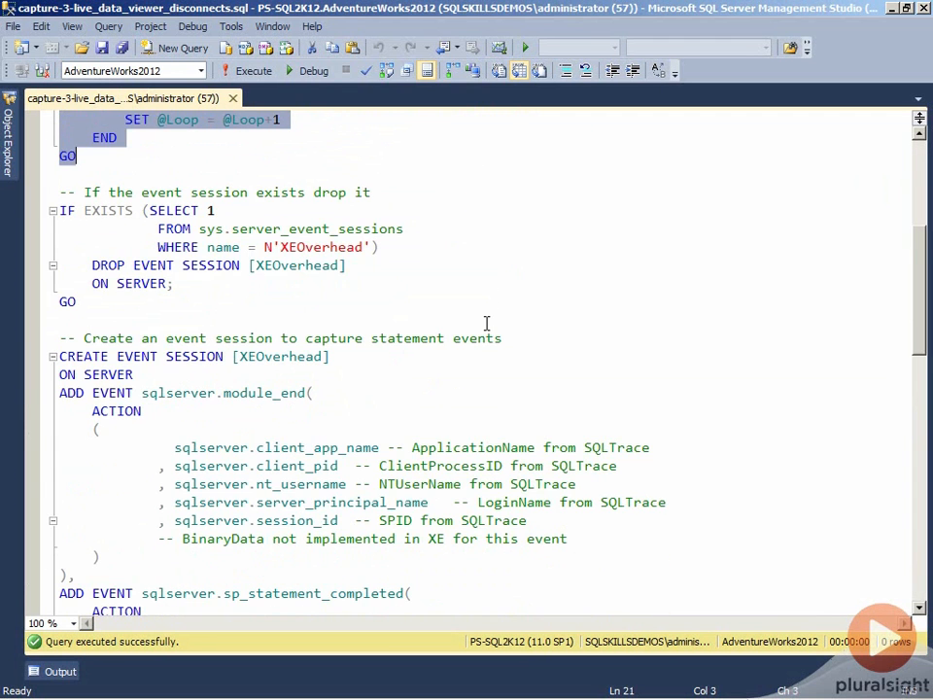
scroll(down, 3)
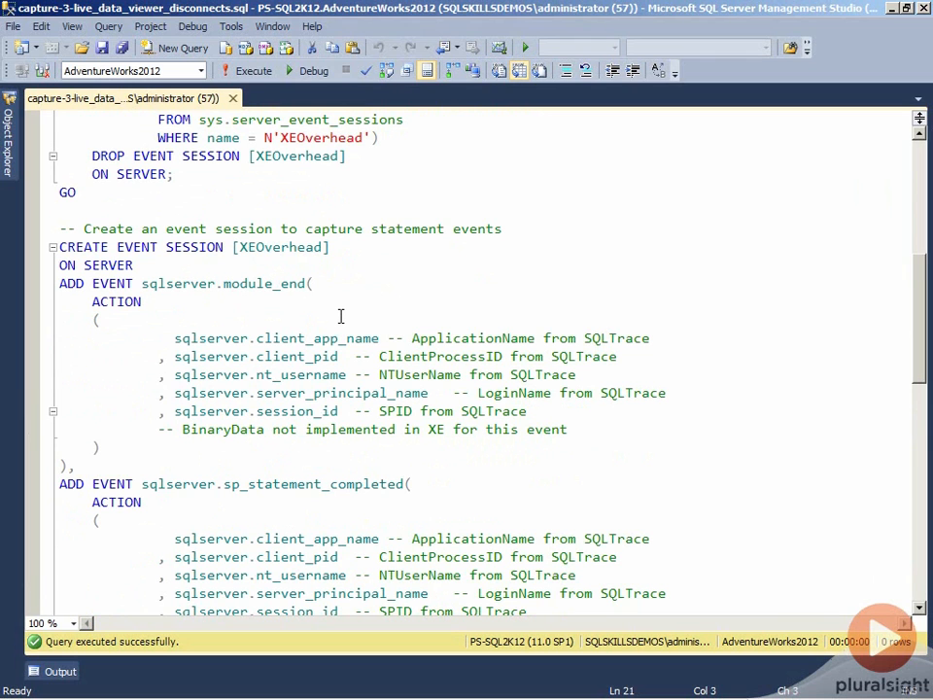
mouse_move(288, 301)
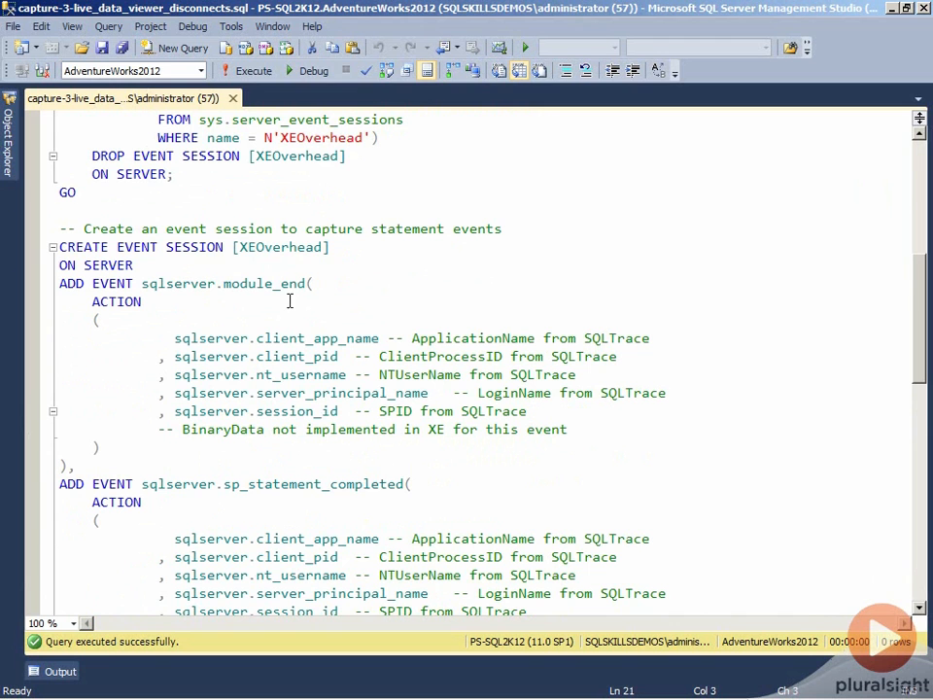
mouse_move(224, 284)
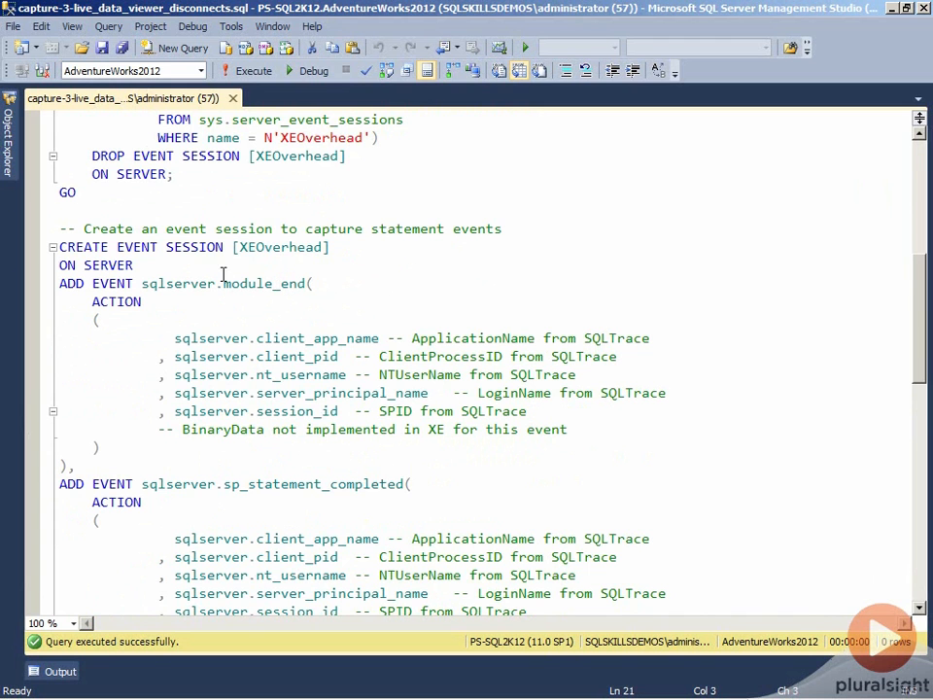
scroll(down, 3)
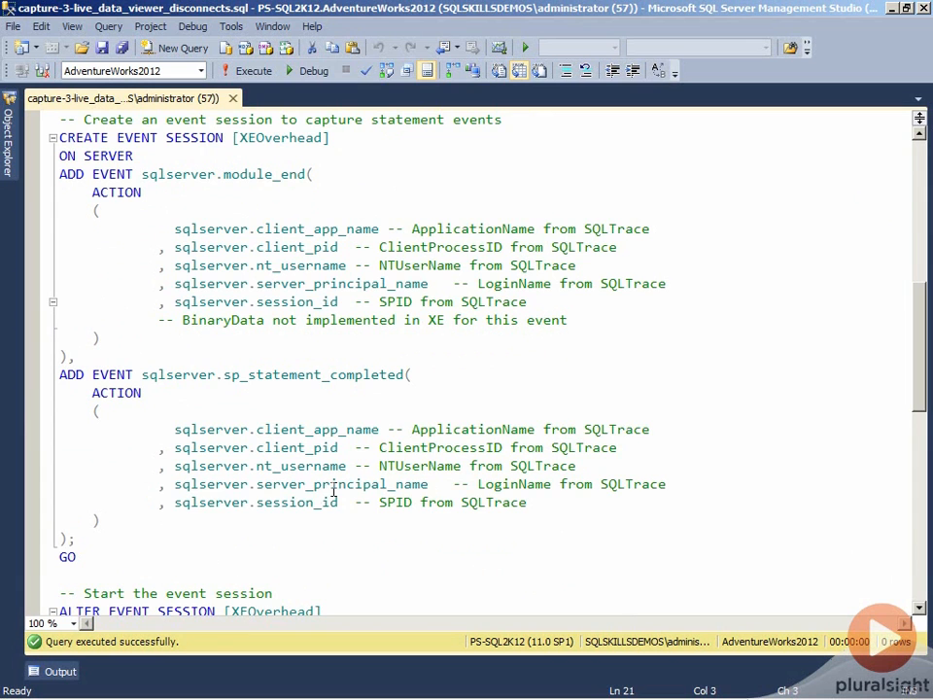
scroll(down, 3)
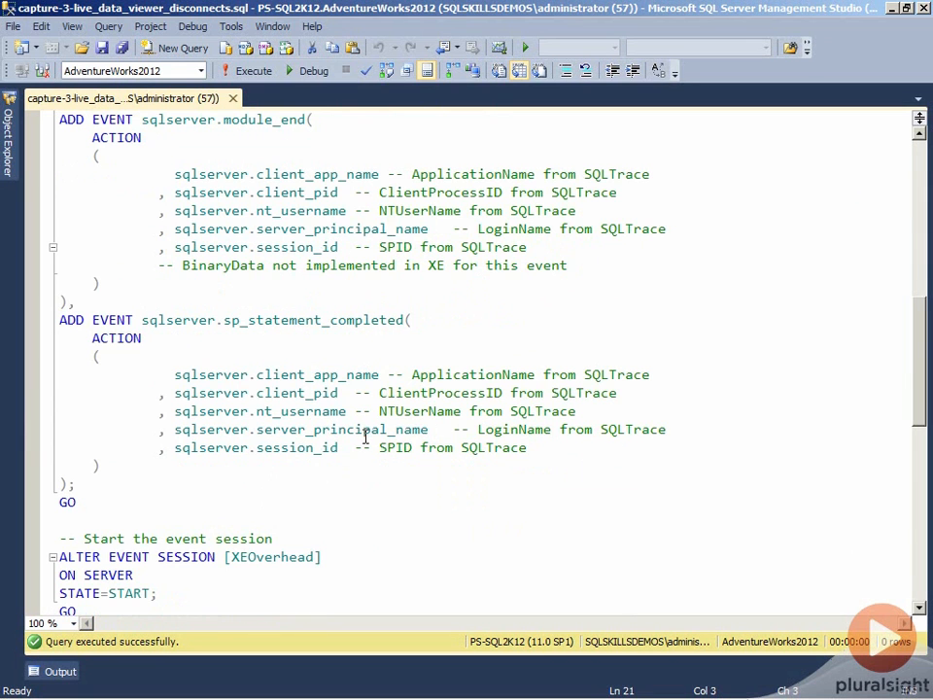
scroll(up, 3)
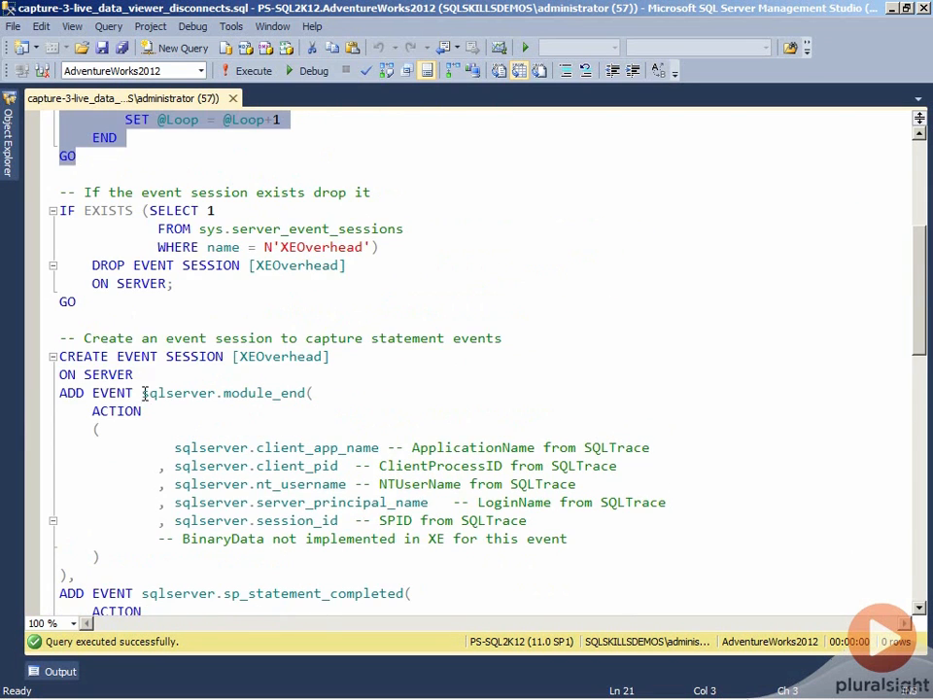
scroll(down, 3)
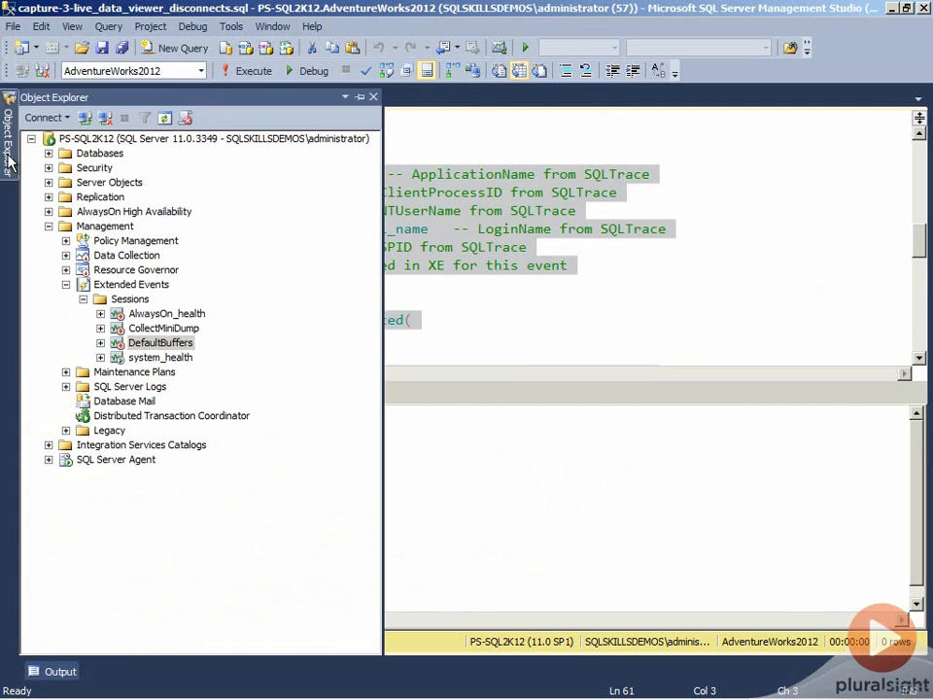
Step: Watch Live Data for the XEOverhead session, then return to the capture-3 script tab
right_click(130, 300)
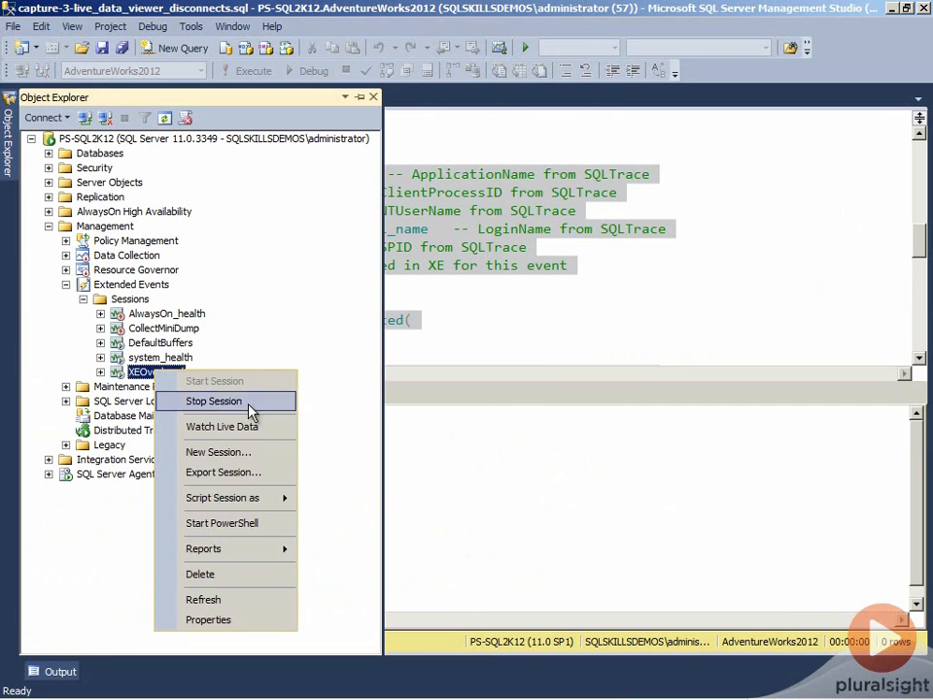
click(222, 425)
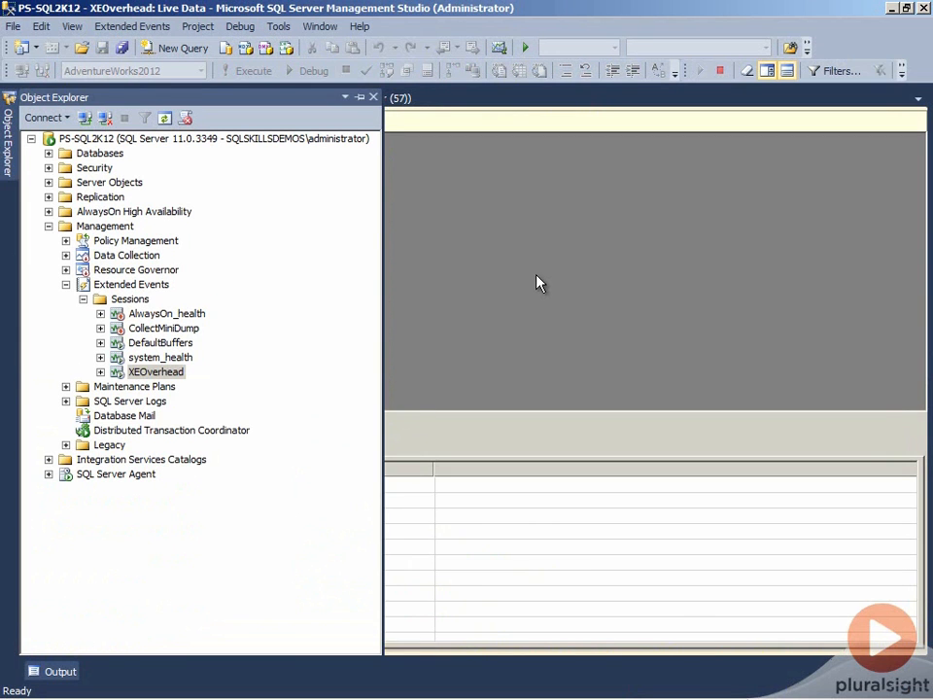
click(311, 97)
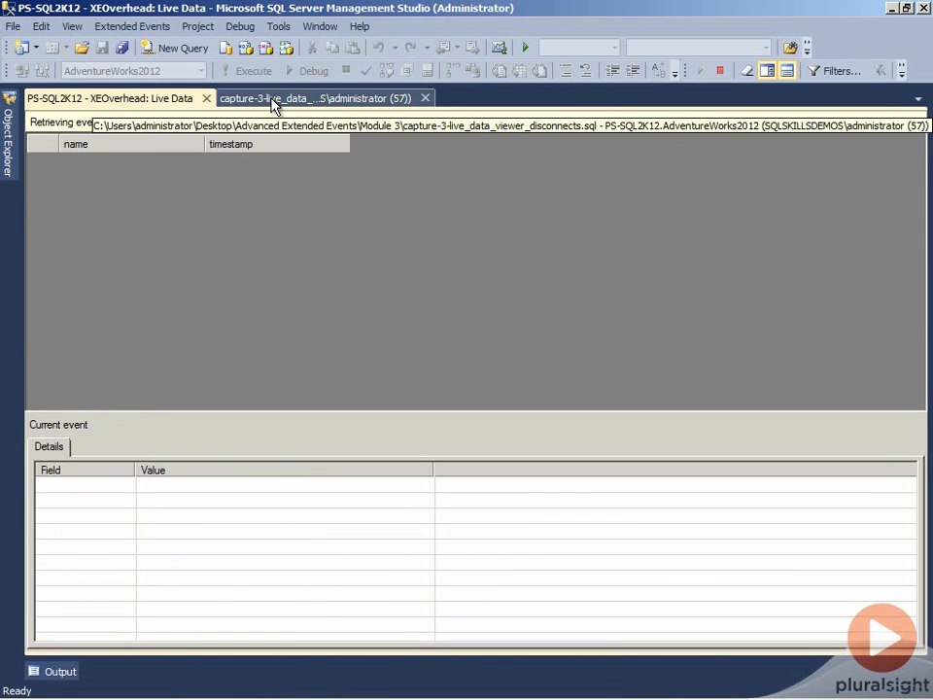
click(320, 97)
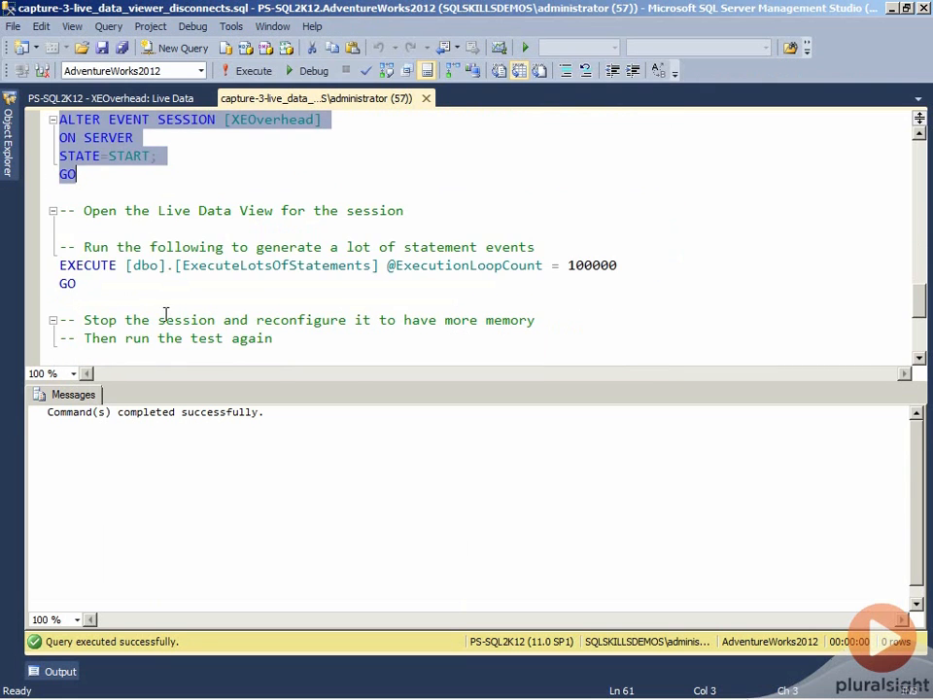
Step: Run ExecuteLotsOfStatements with 100000 loops and dismiss the live monitoring 'cannot catch-up' warning
drag(61, 245, 81, 284)
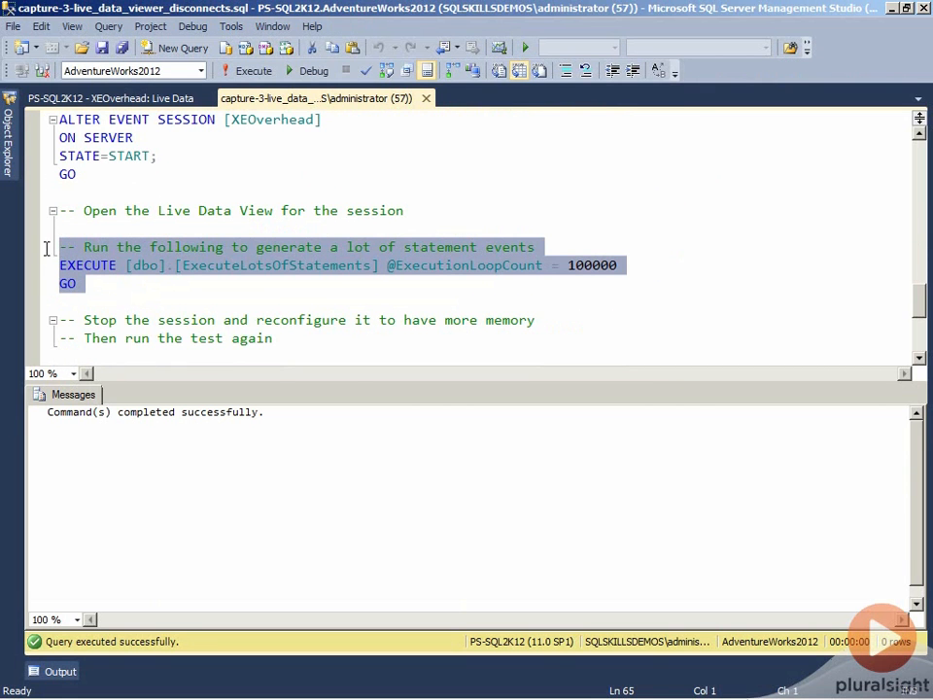
mouse_move(381, 280)
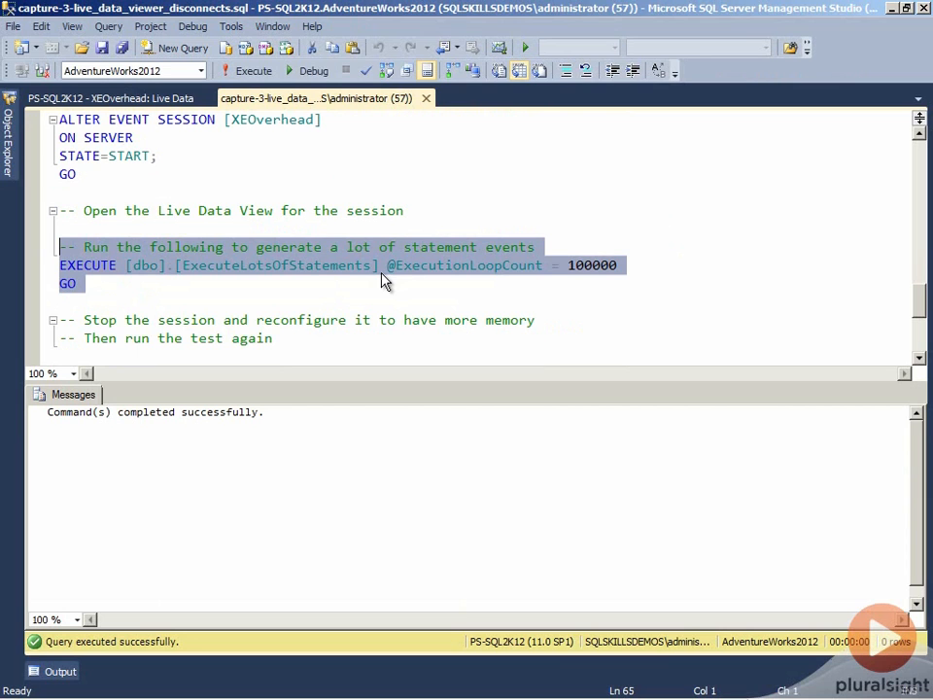
mouse_move(619, 282)
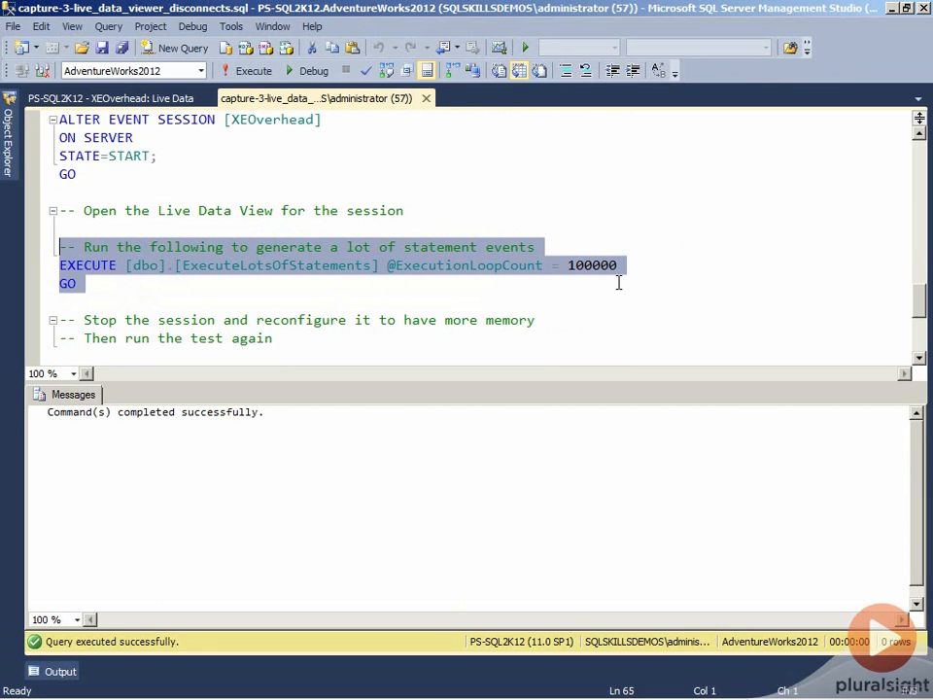
mouse_move(610, 284)
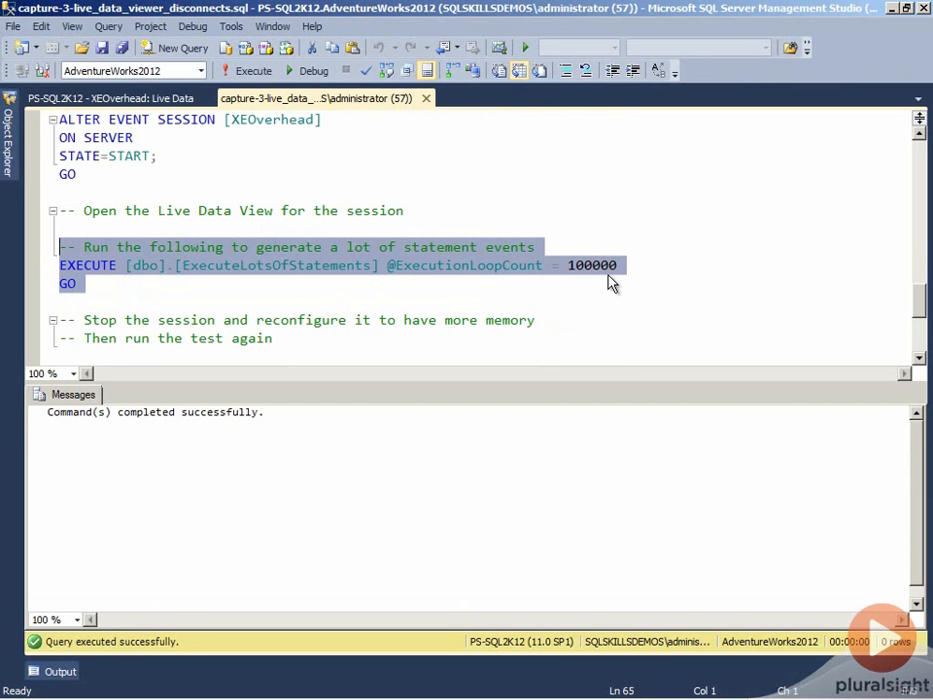
mouse_move(255, 70)
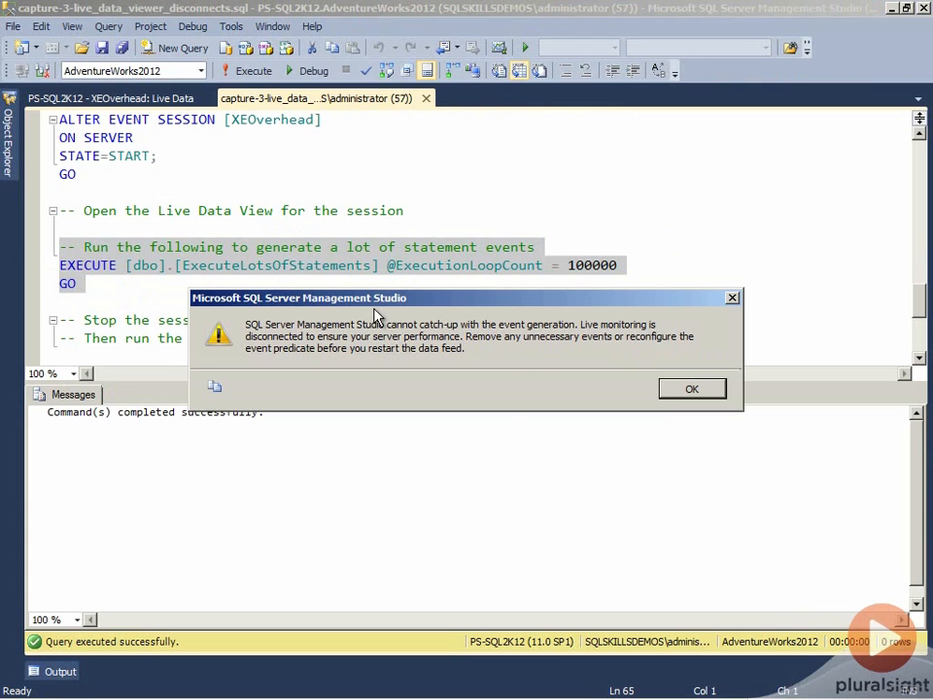
mouse_move(677, 320)
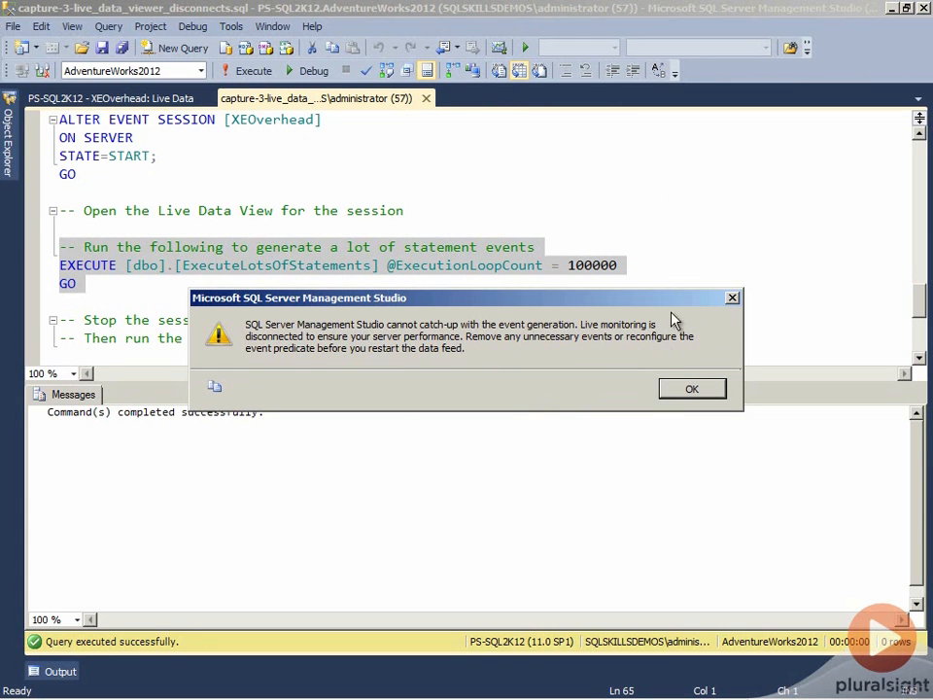
mouse_move(535, 351)
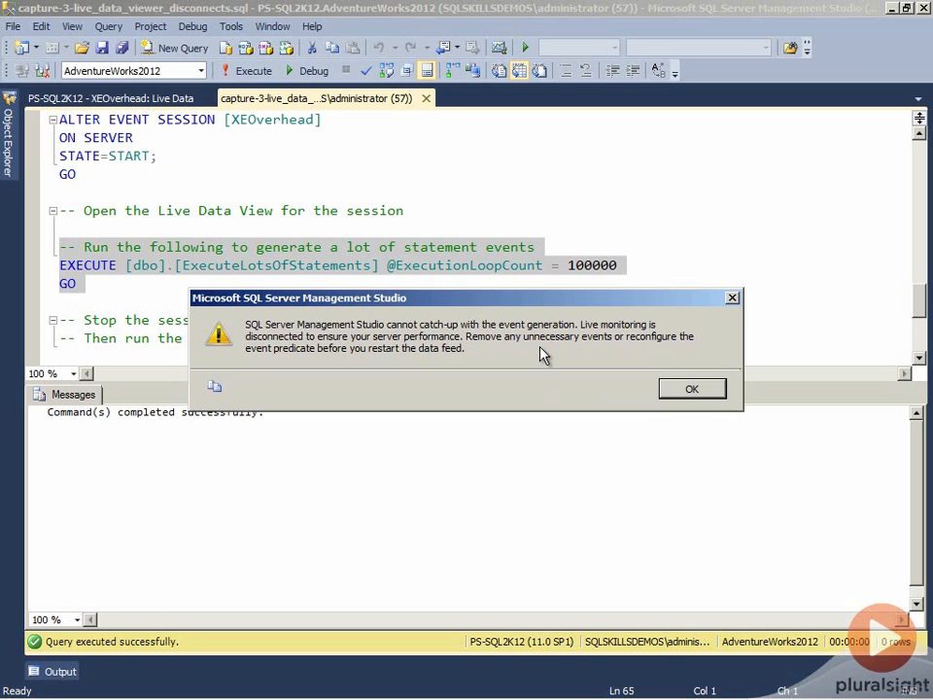
mouse_move(517, 303)
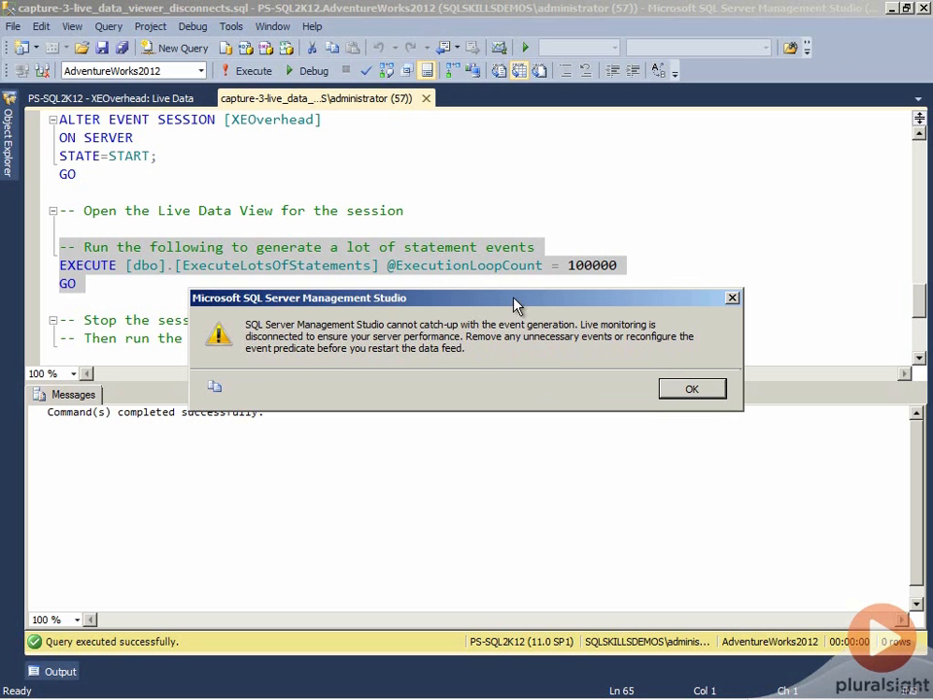
mouse_move(626, 346)
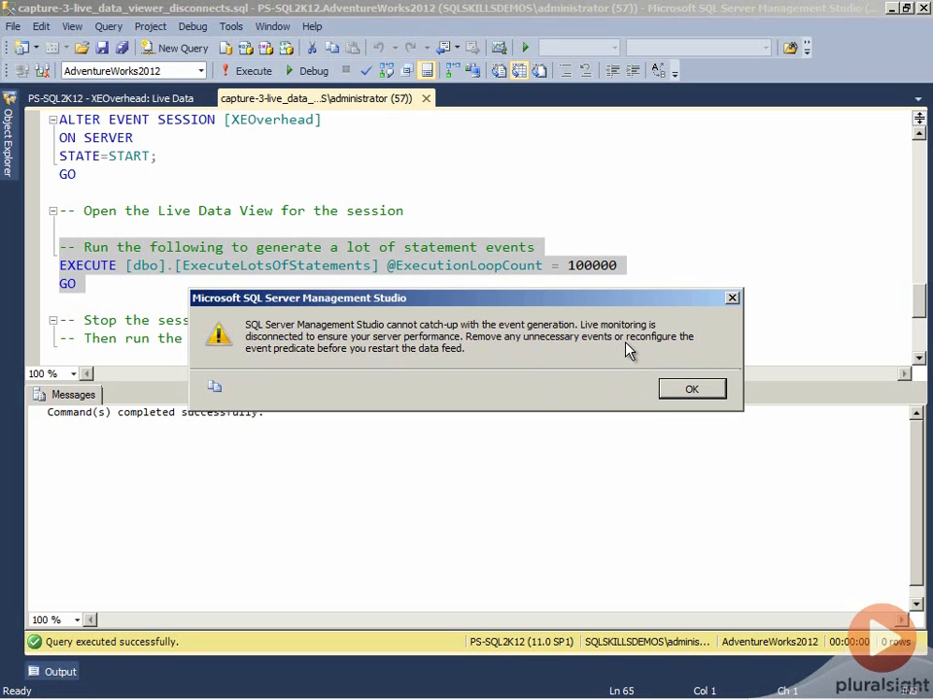
mouse_move(651, 427)
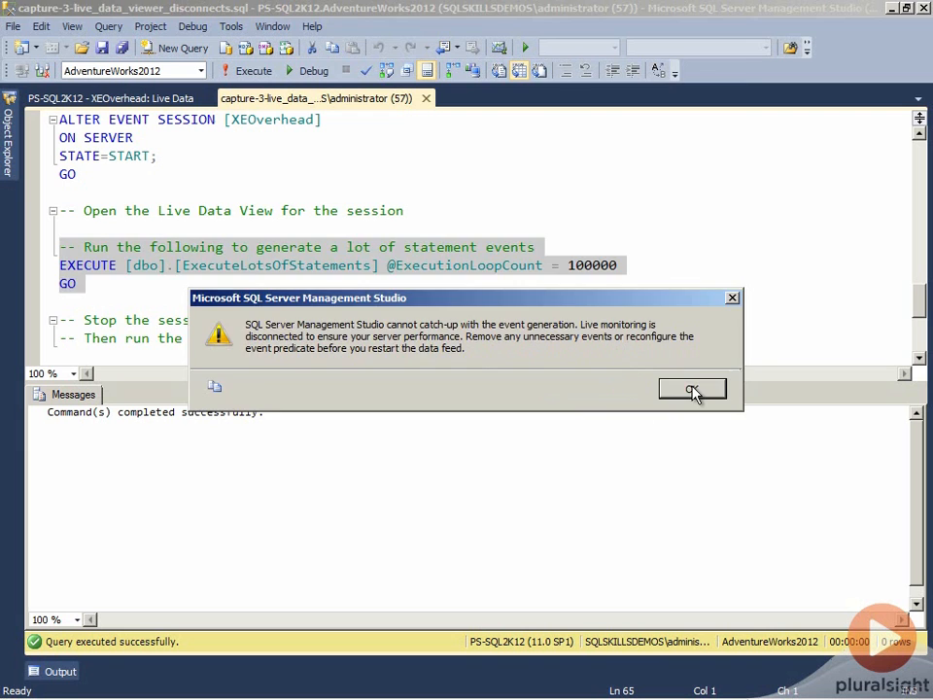
click(692, 389)
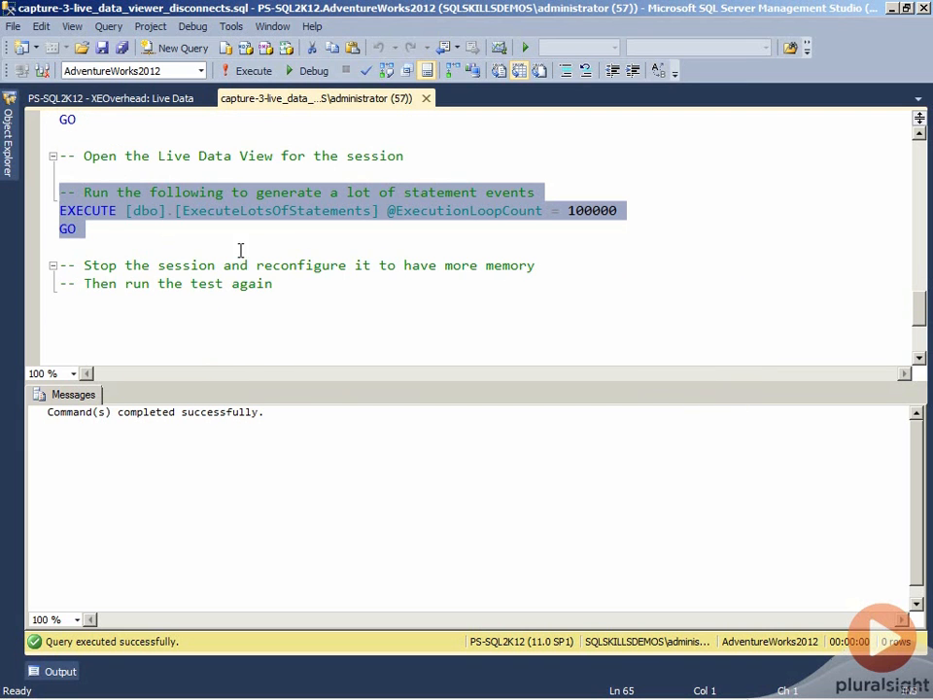
mouse_move(122, 146)
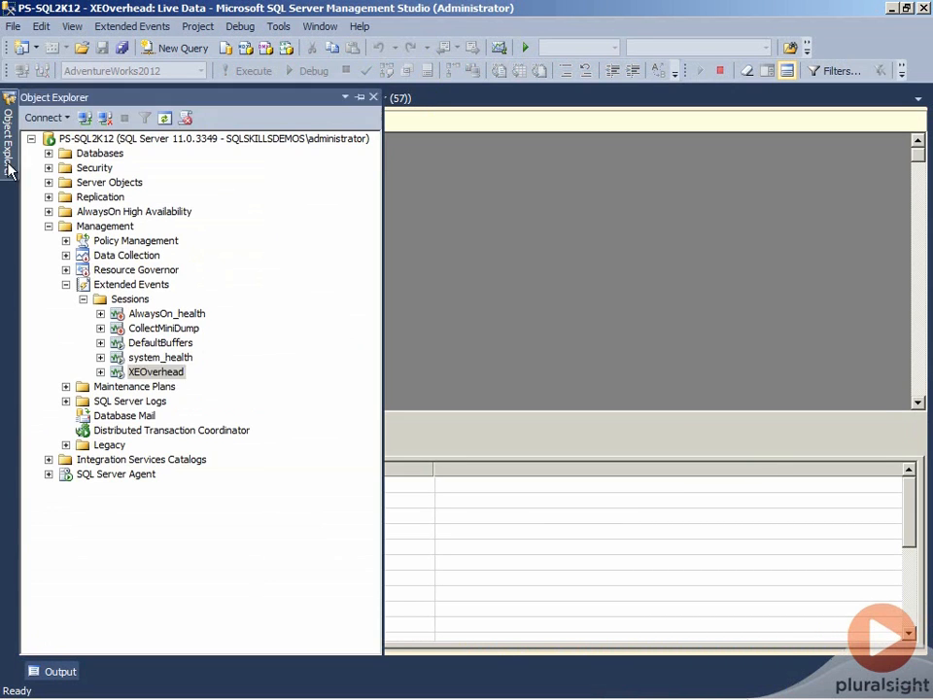
Step: Stop XEOverhead and save its properties with Max memory size set to 32 MB
right_click(155, 372)
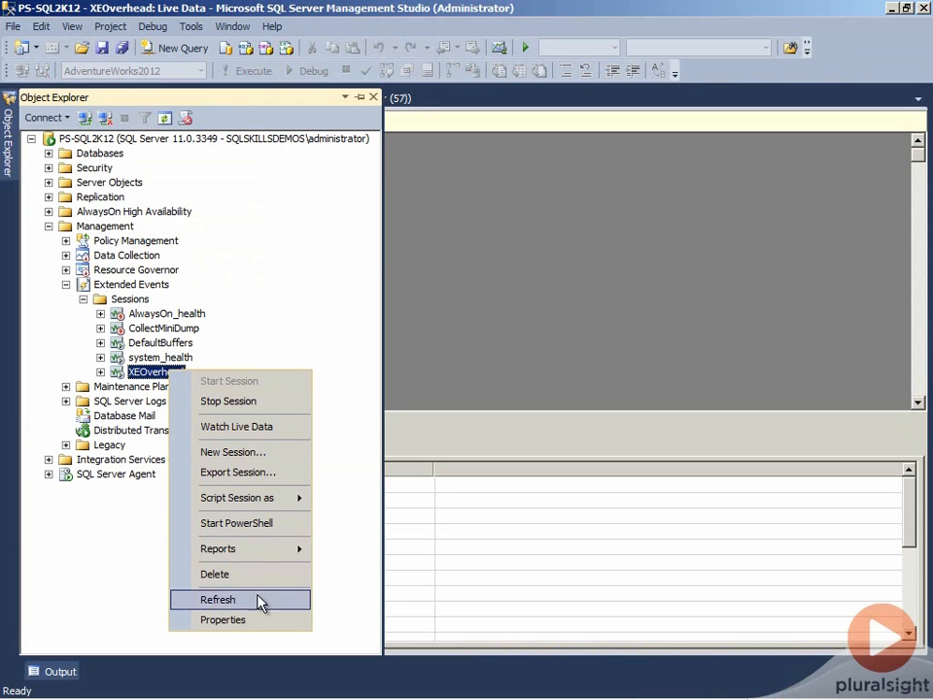
mouse_move(280, 401)
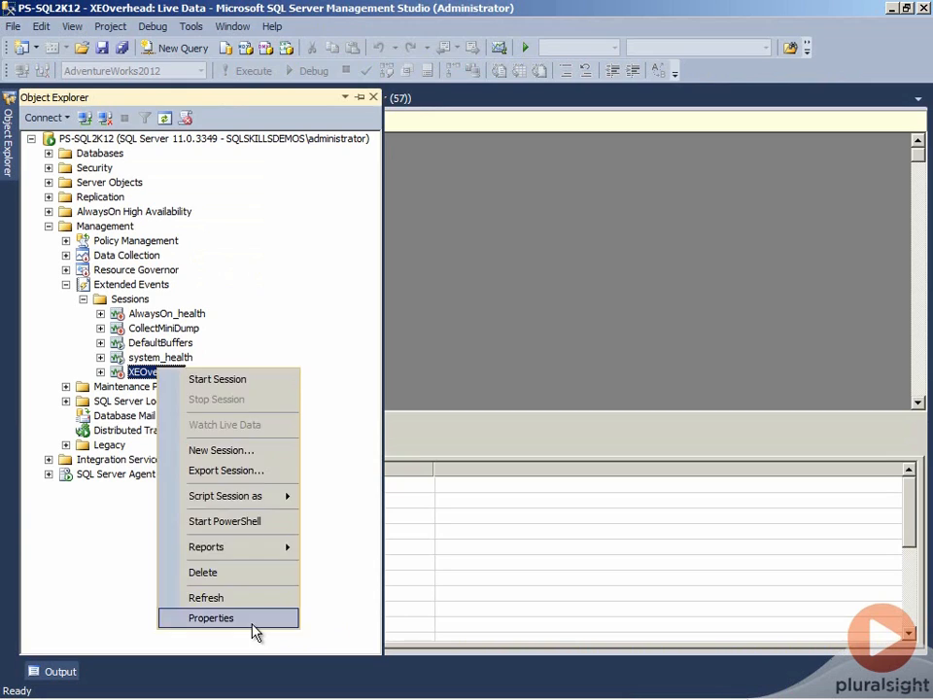
click(210, 618)
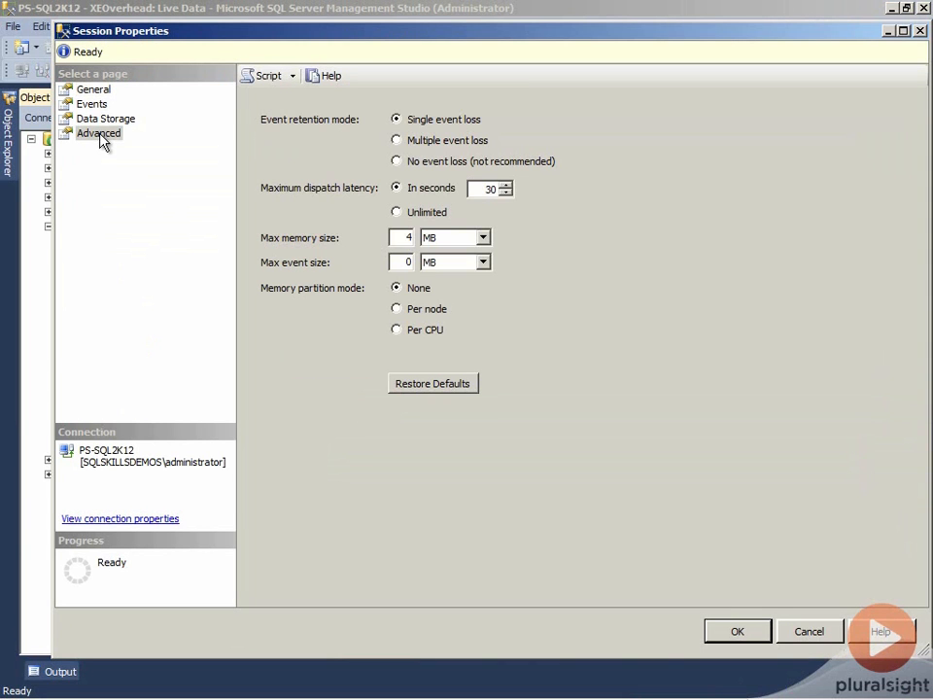
click(401, 237)
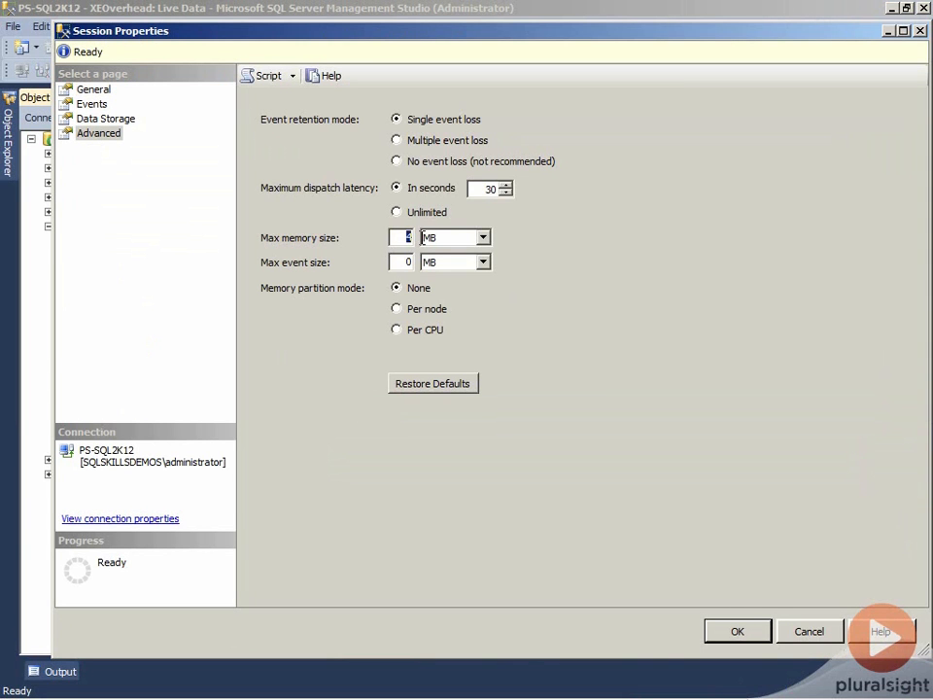
text(32)
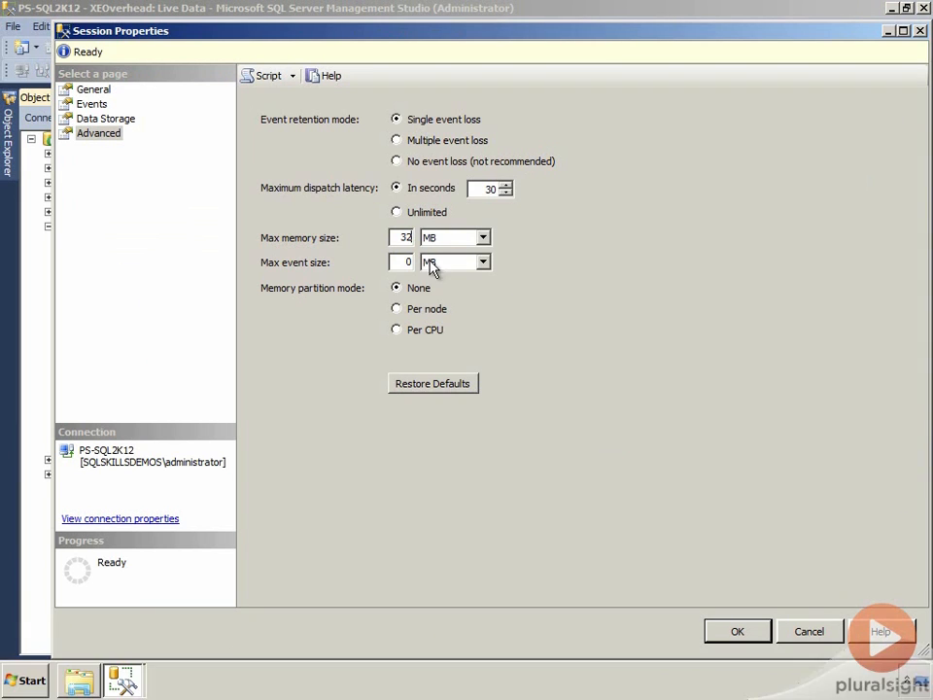
click(737, 630)
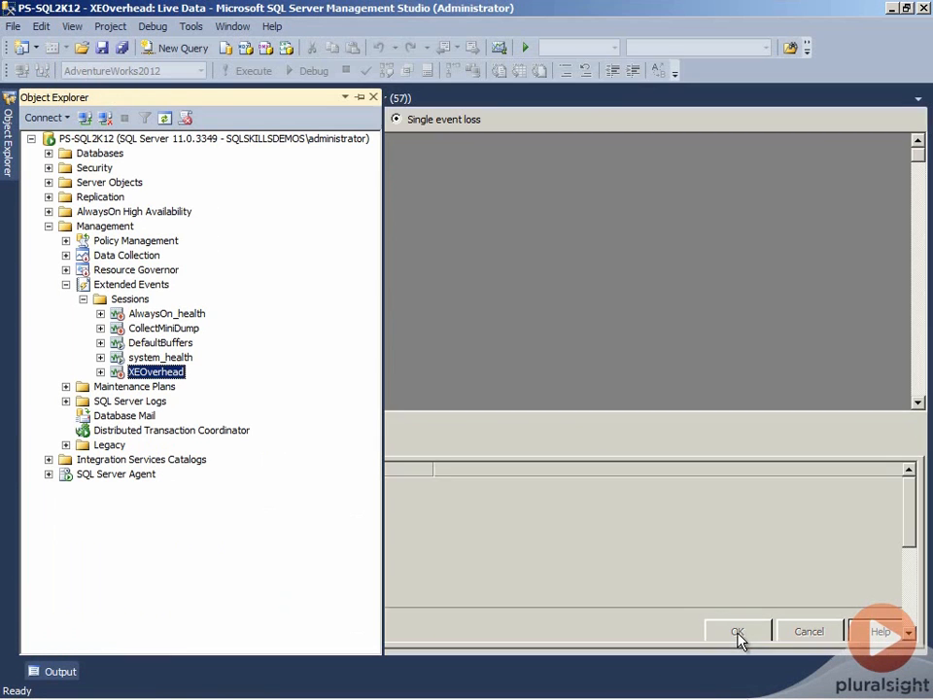
Step: Start XEOverhead, restart its Live Data feed, and execute ExecuteLotsOfStatements again
right_click(155, 371)
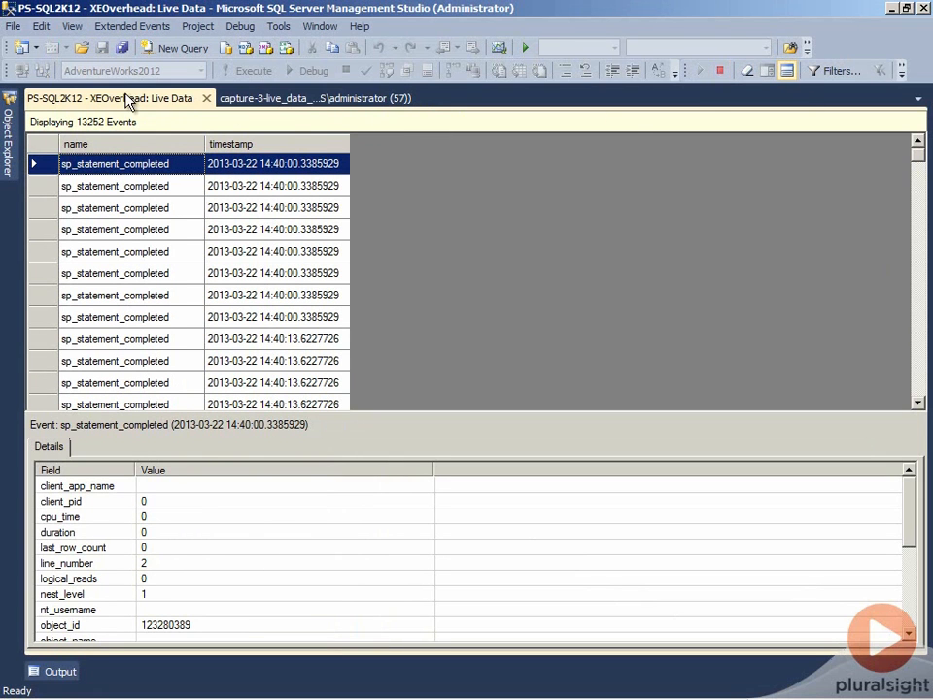
mouse_move(703, 74)
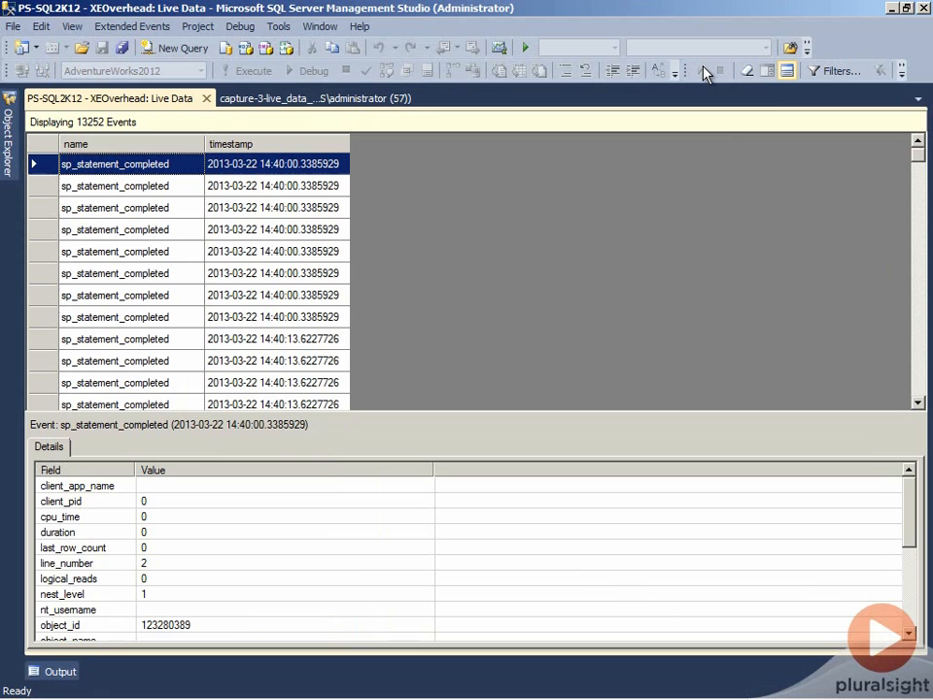
click(311, 97)
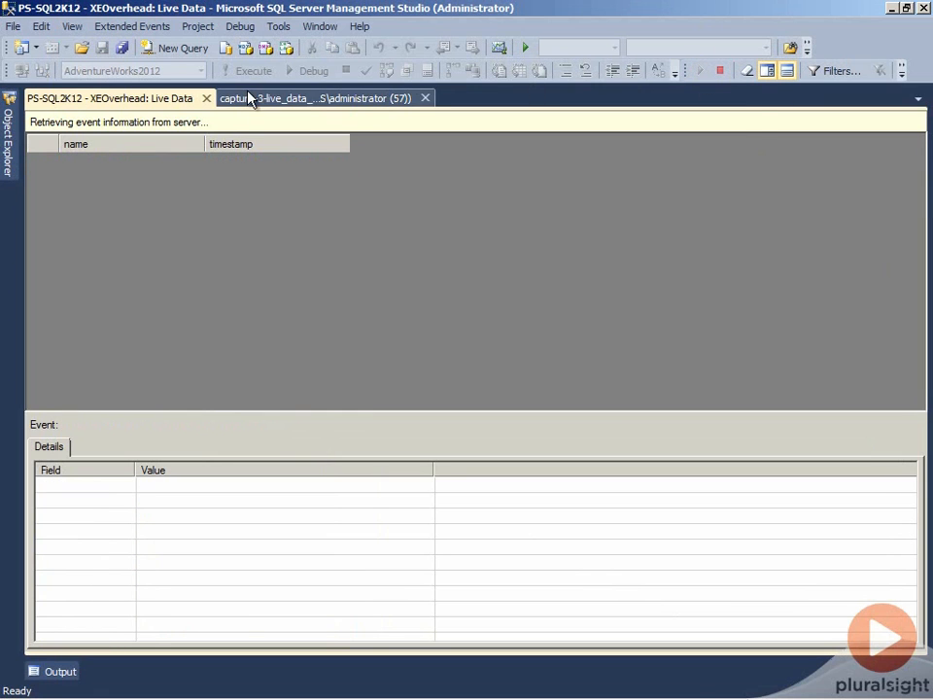
click(321, 98)
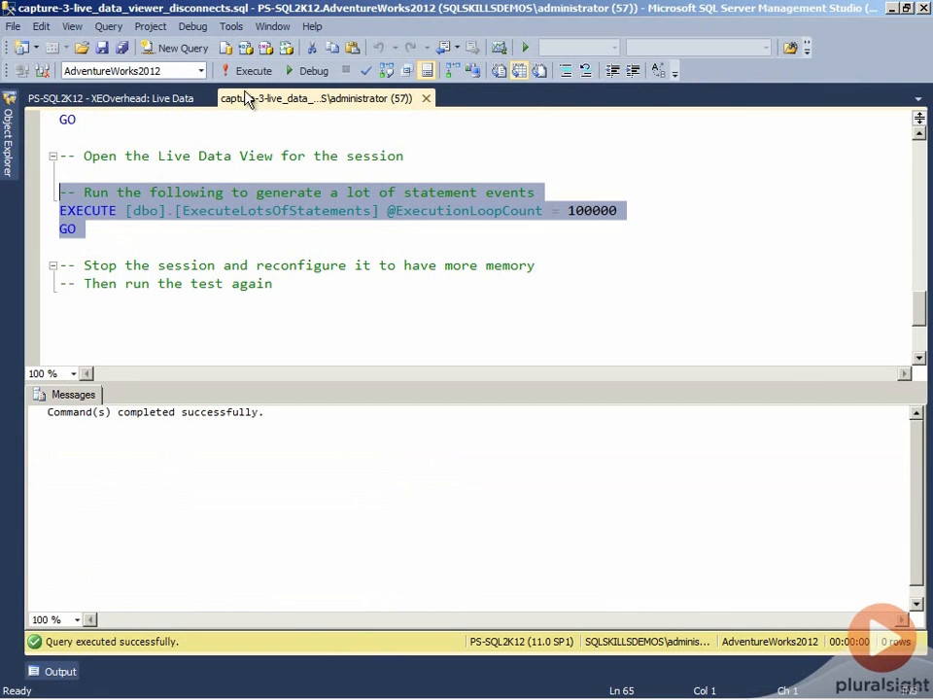
click(253, 70)
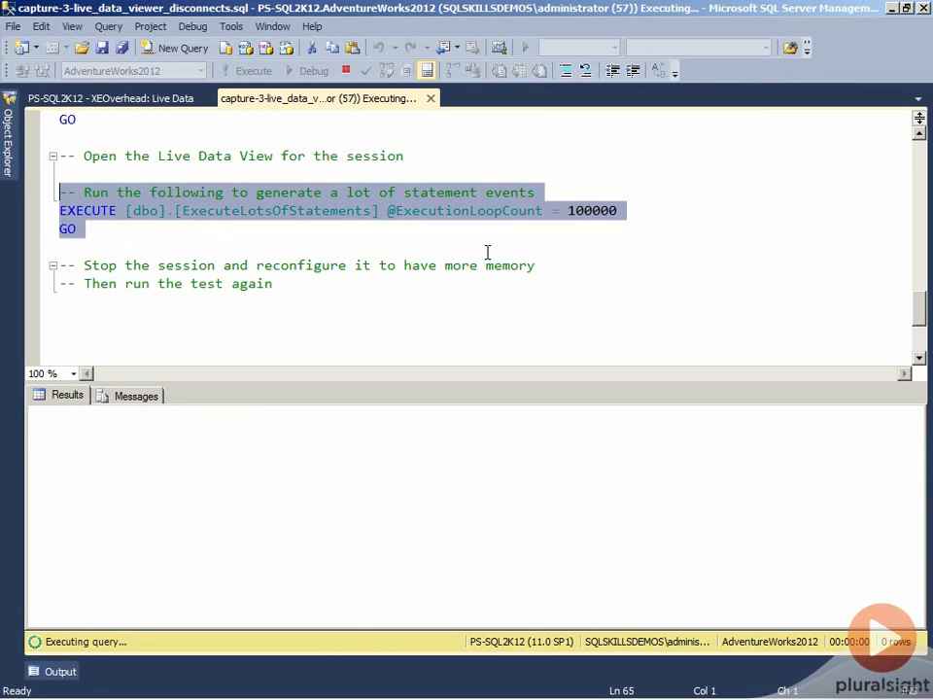